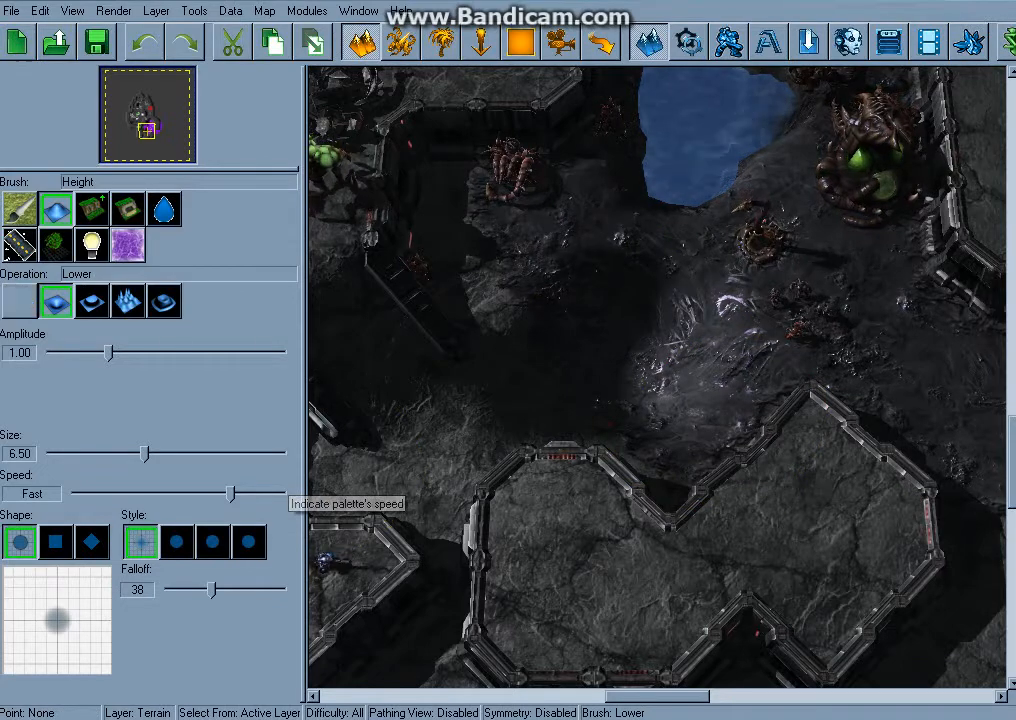
Switch the map to the unit/doodad placement layer and scroll its palette.
left_click(20, 300)
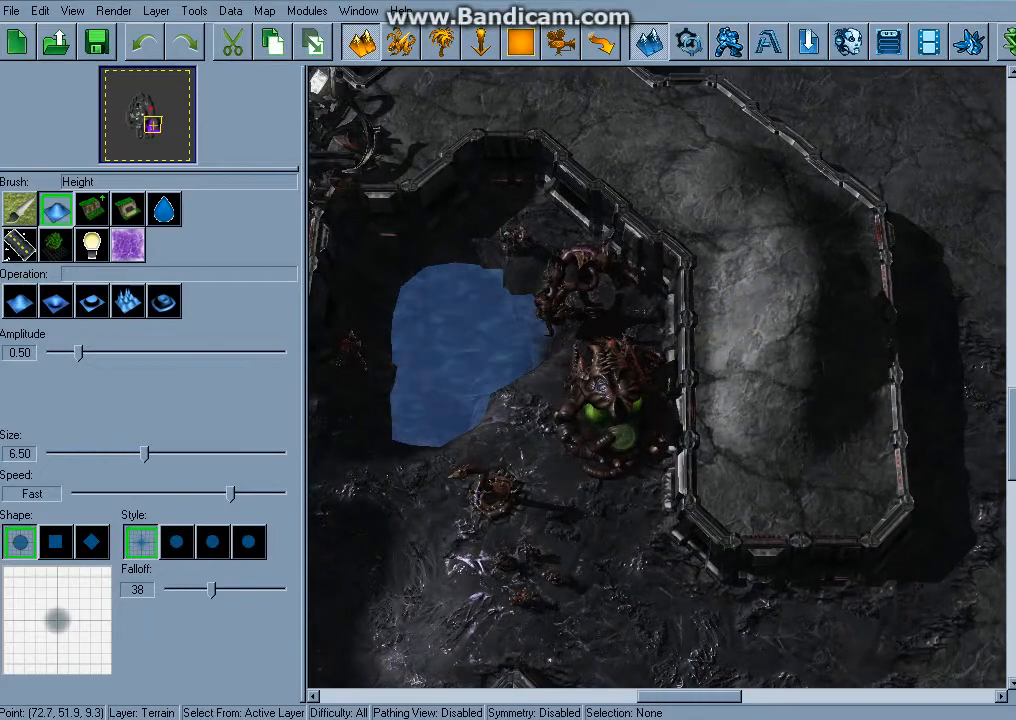
scroll("down", 3)
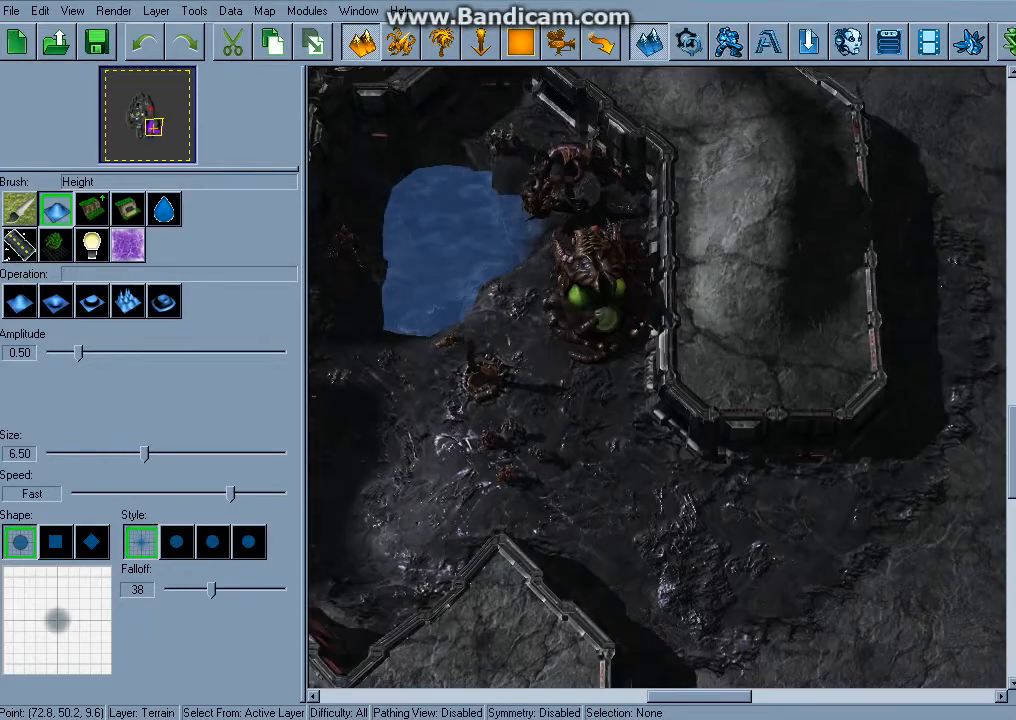
left_click(400, 42)
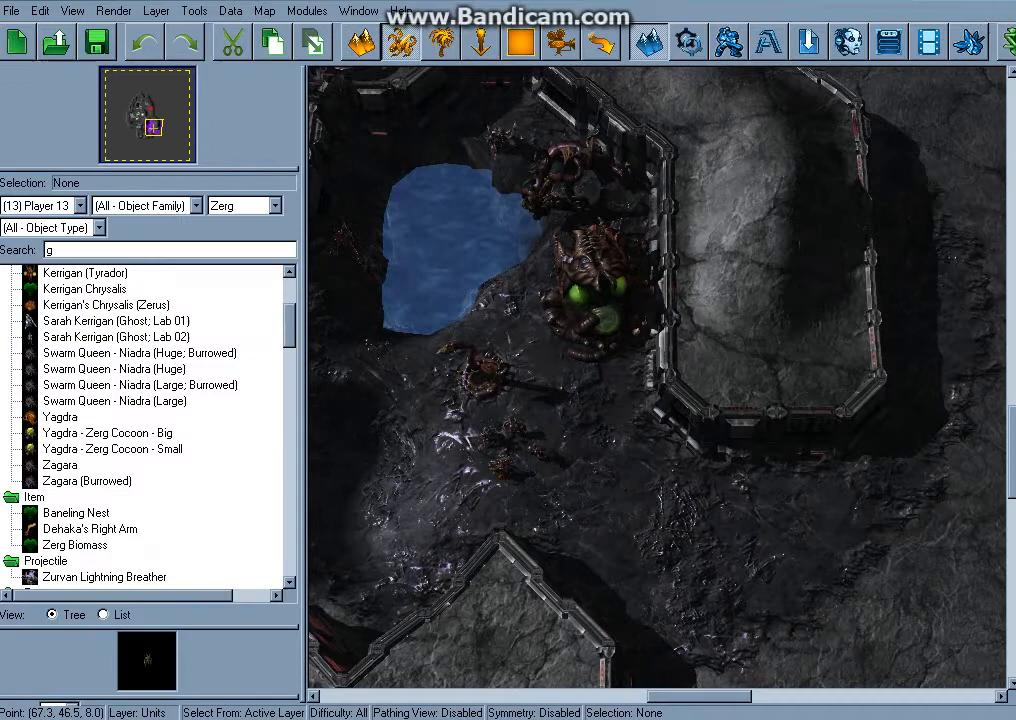
left_click(518, 378)
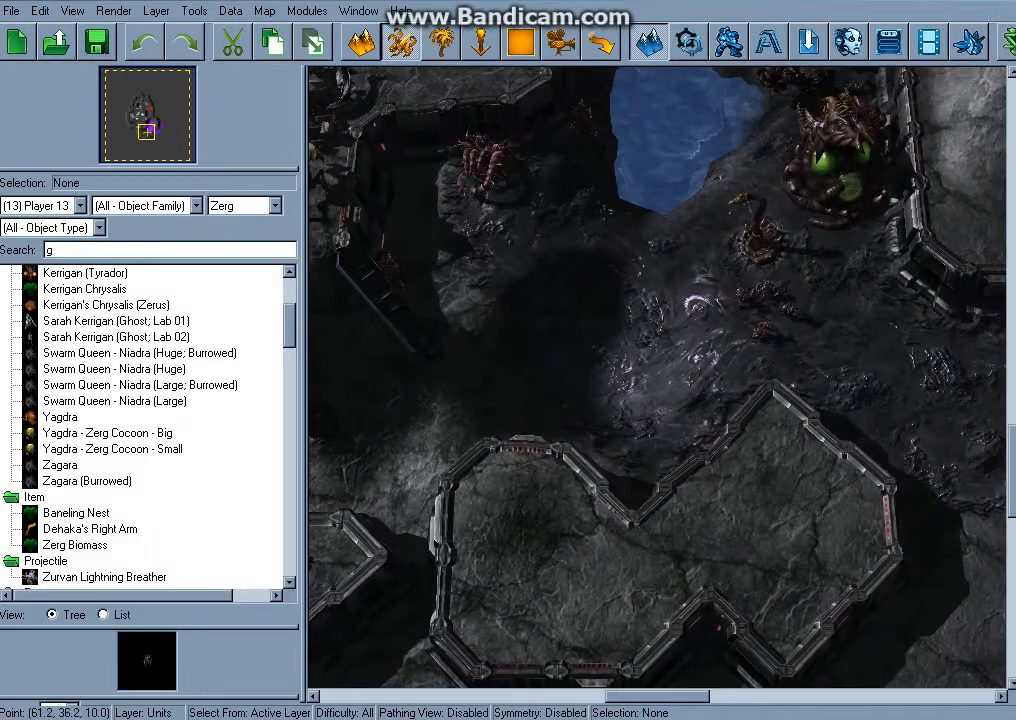
scroll("down", 3)
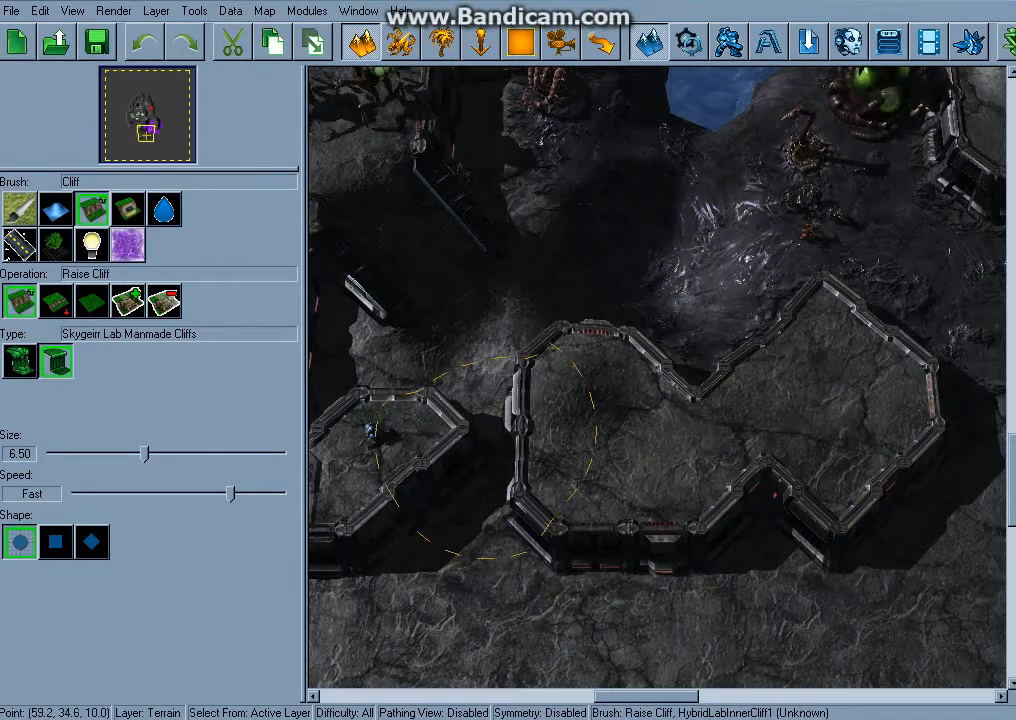
left_click_drag(146, 452, 124, 452)
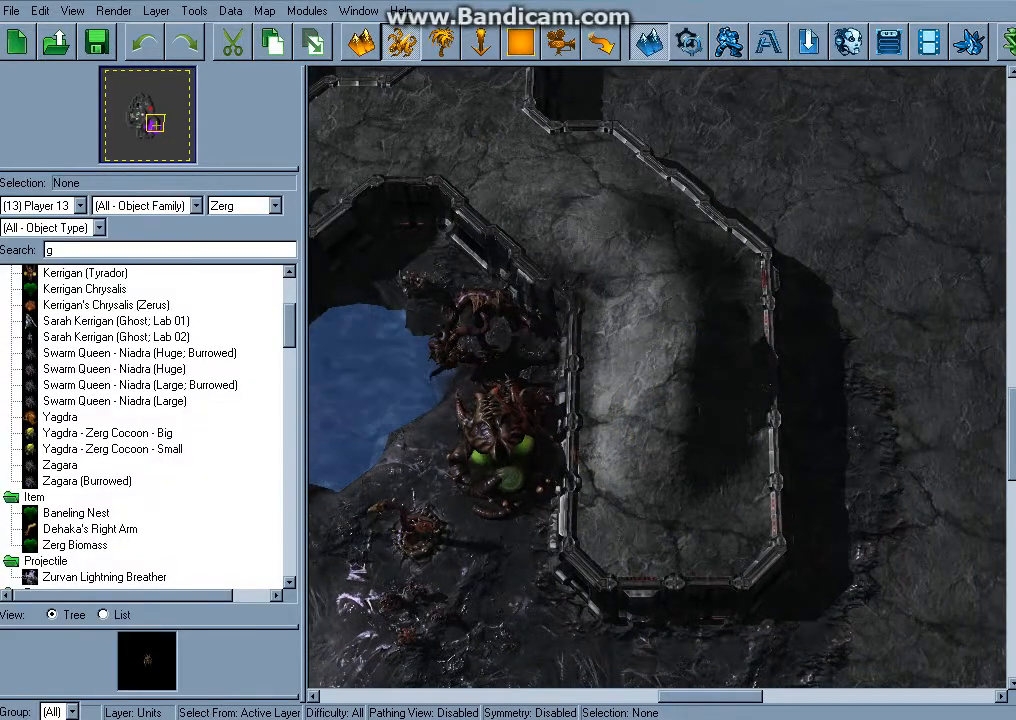
Select Kerrigan (Tyrador) in the palette and browse the list toward the infested doodads.
left_click(84, 272)
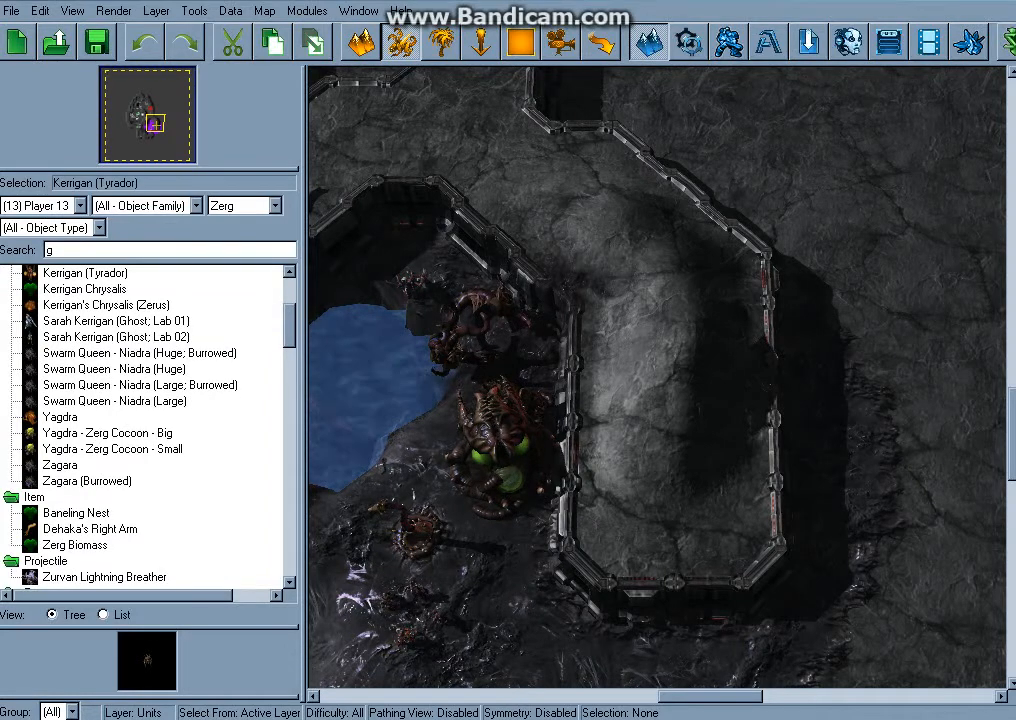
left_click(84, 272)
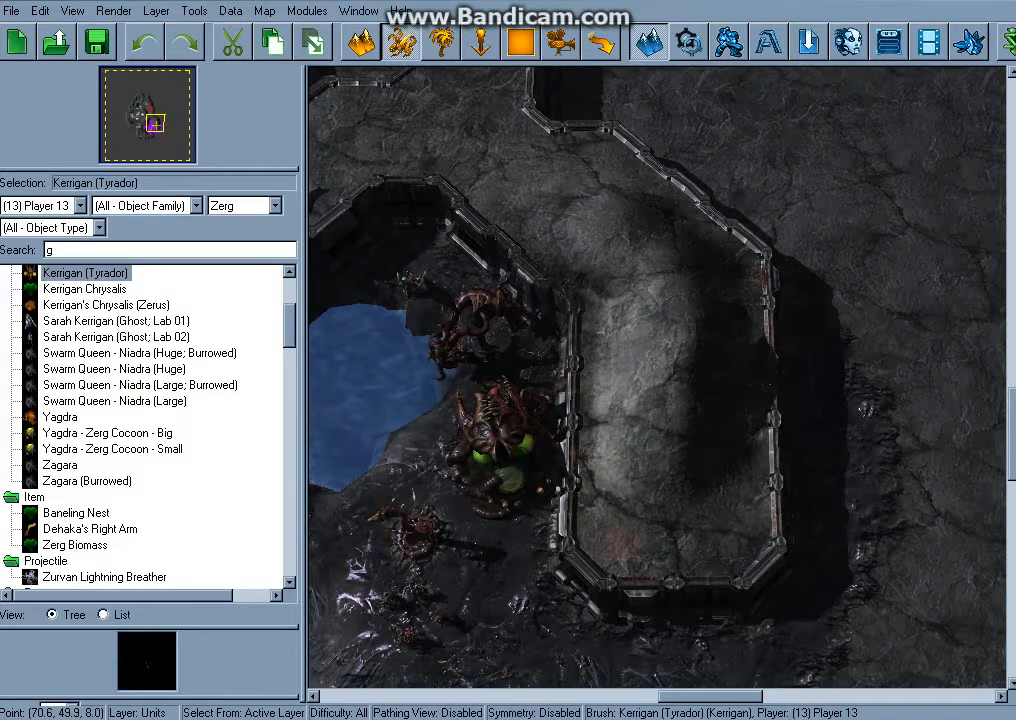
scroll("up", 3)
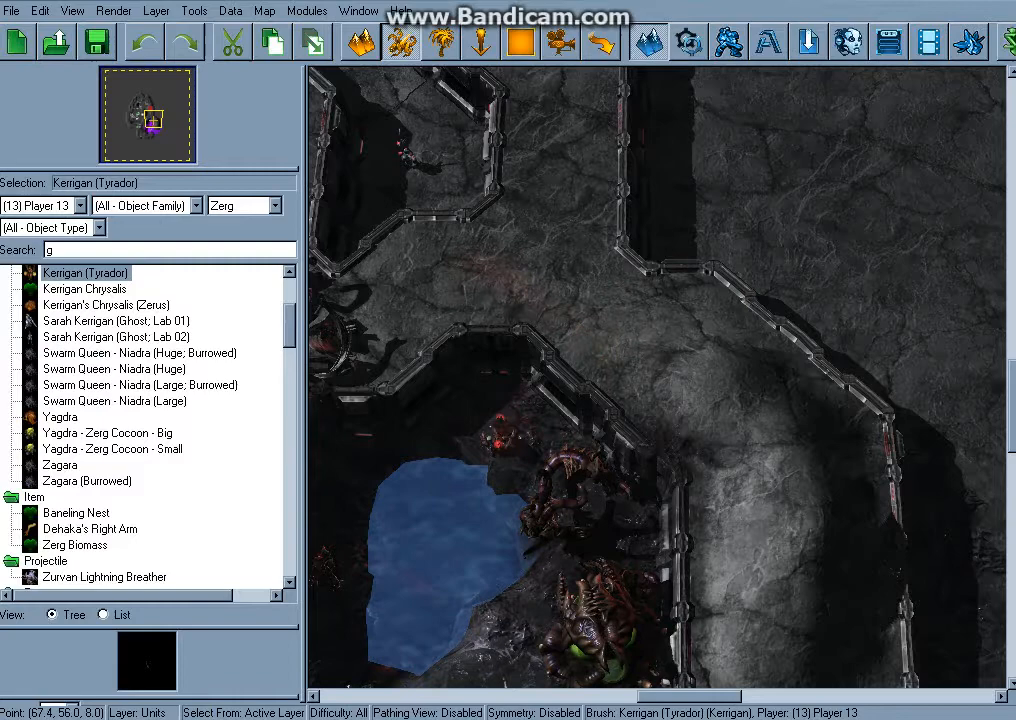
scroll("down", 3)
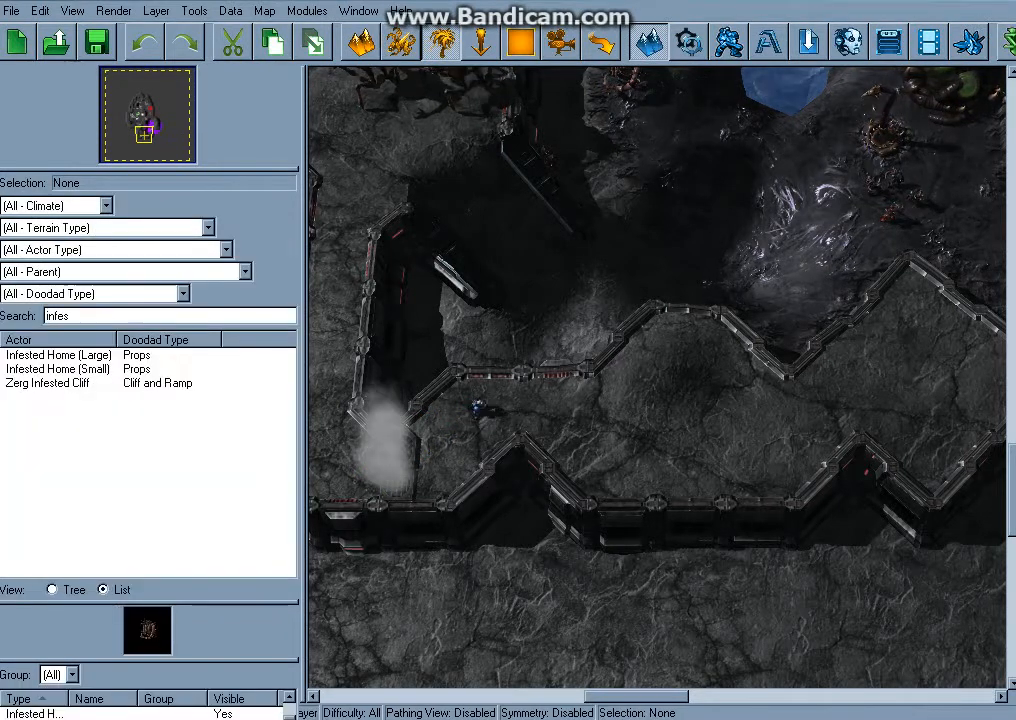
Place Curtain (LOS Blocker) smoke doodads along the plateau wall.
left_click(396, 456)
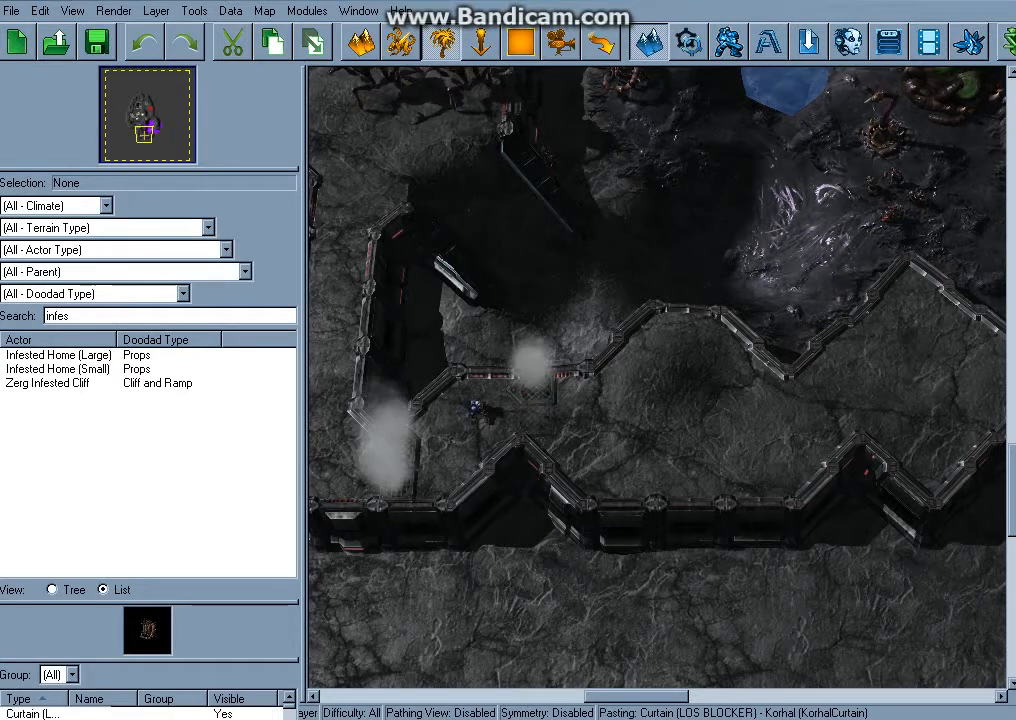
left_click(536, 420)
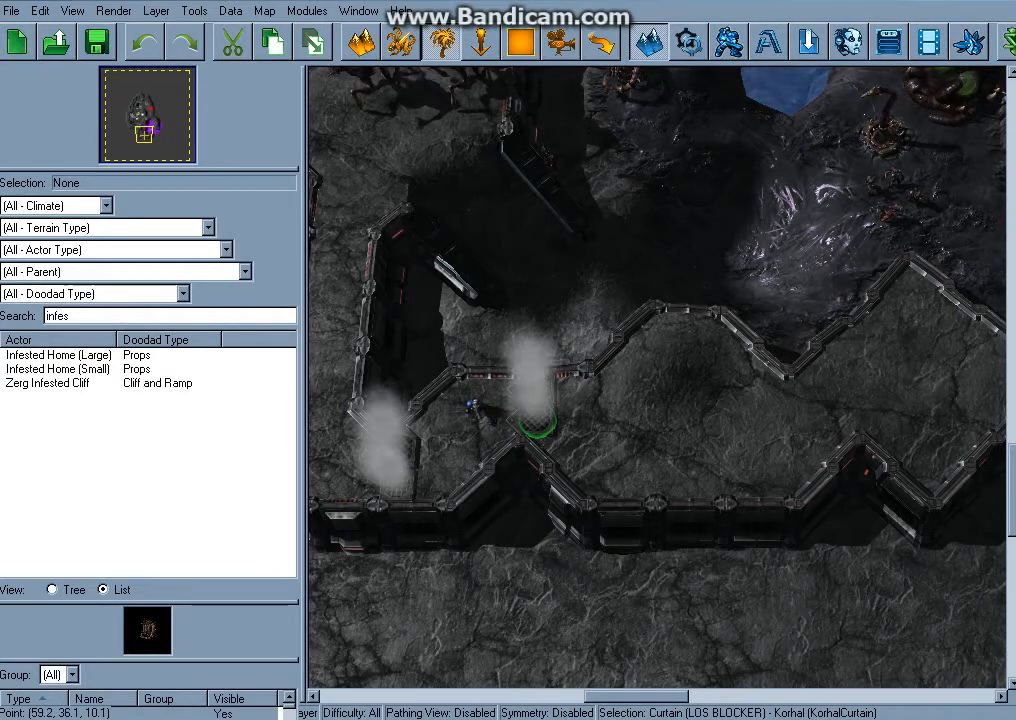
scroll("up", 3)
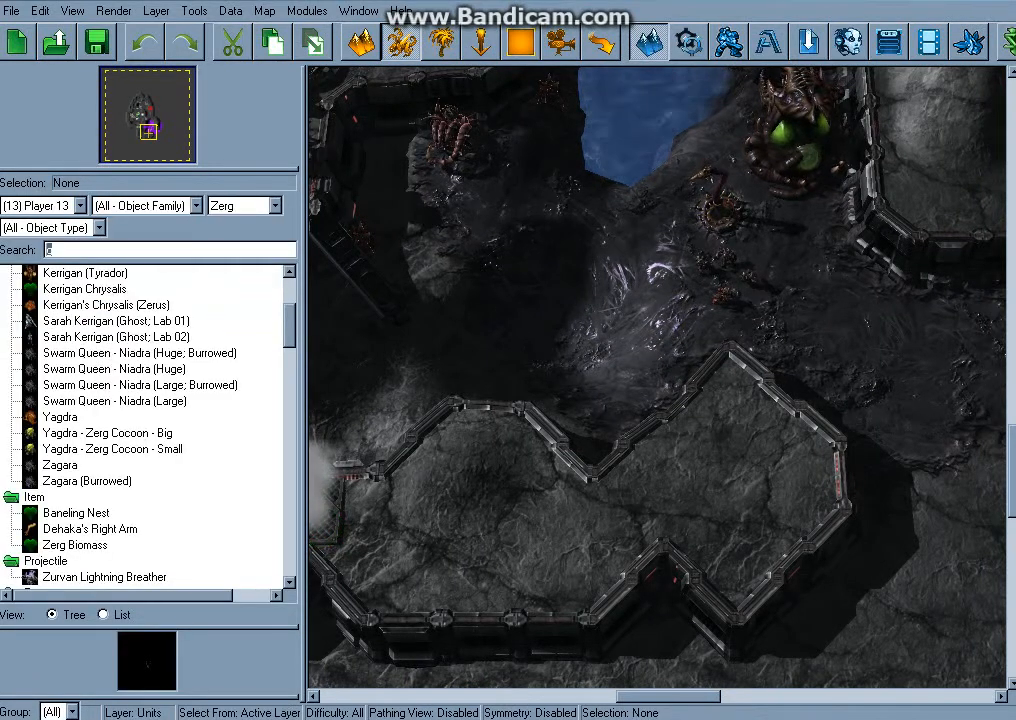
Search units for 'infes' and place Infested Terran (Campaign) units on the plateau.
type("infes")
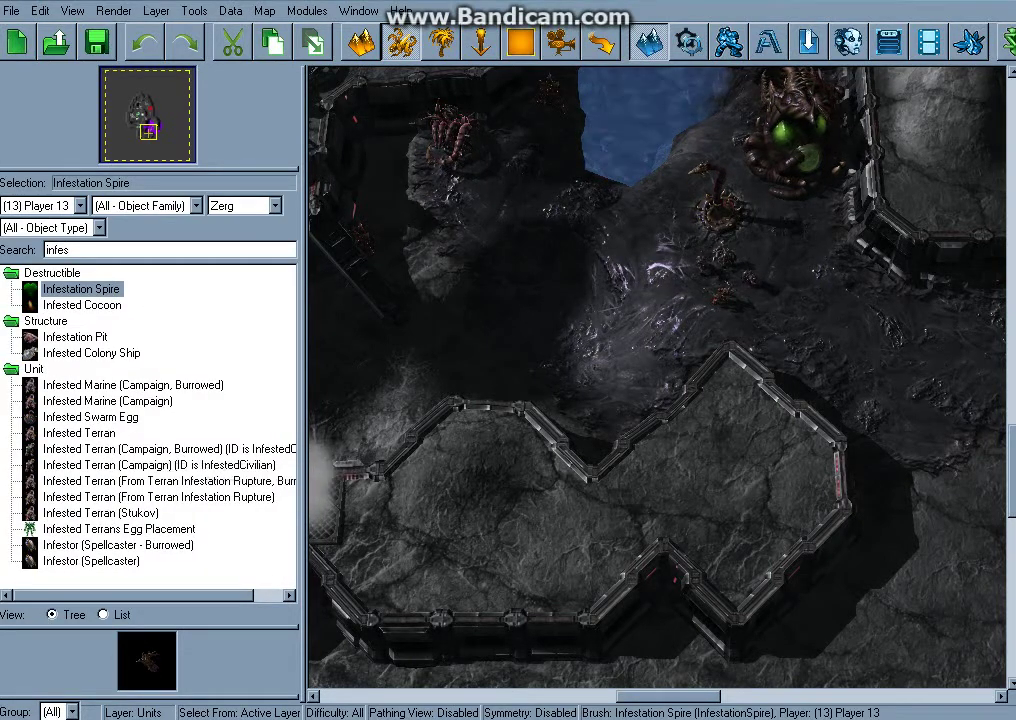
left_click(160, 464)
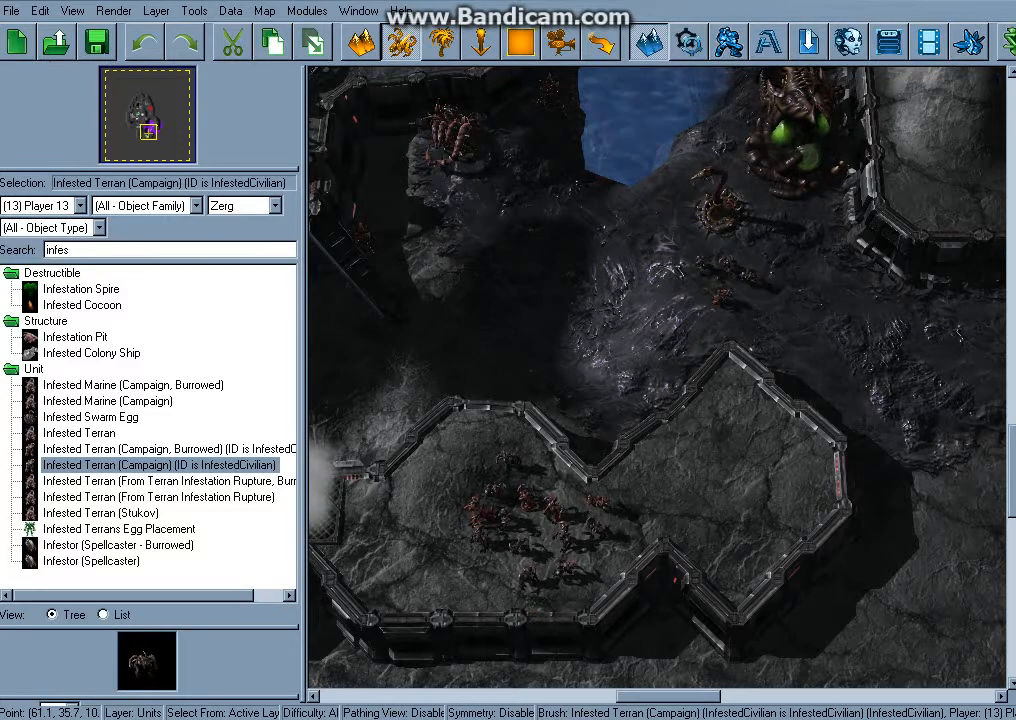
left_click(108, 400)
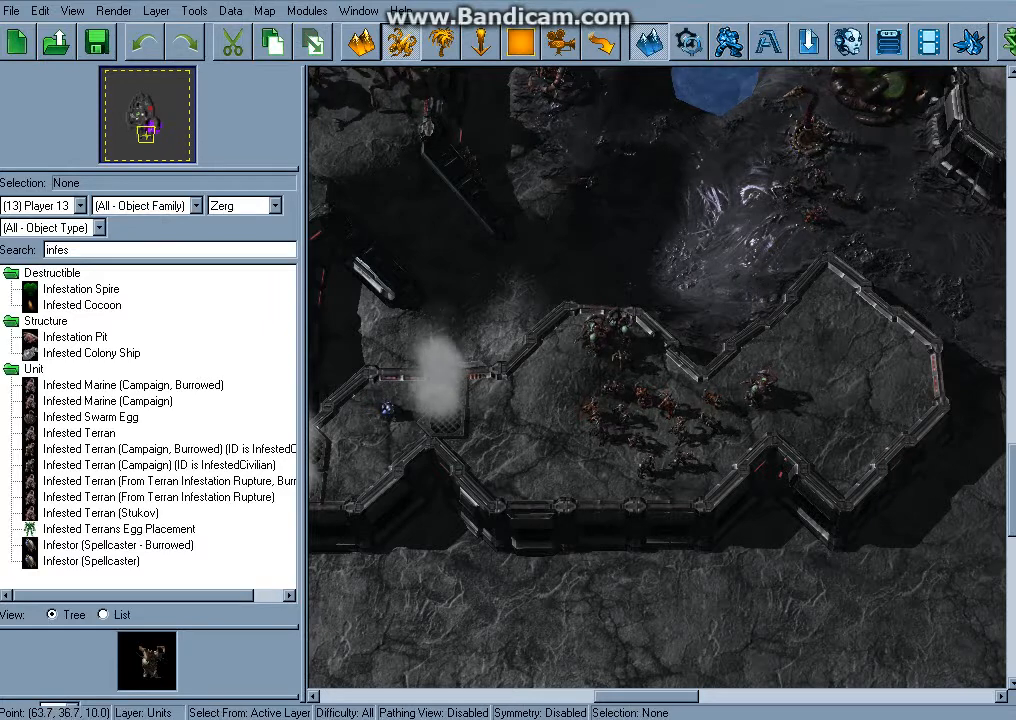
Drag-select on the map and scroll toward the Data module's unit list.
left_click_drag(584, 300, 816, 504)
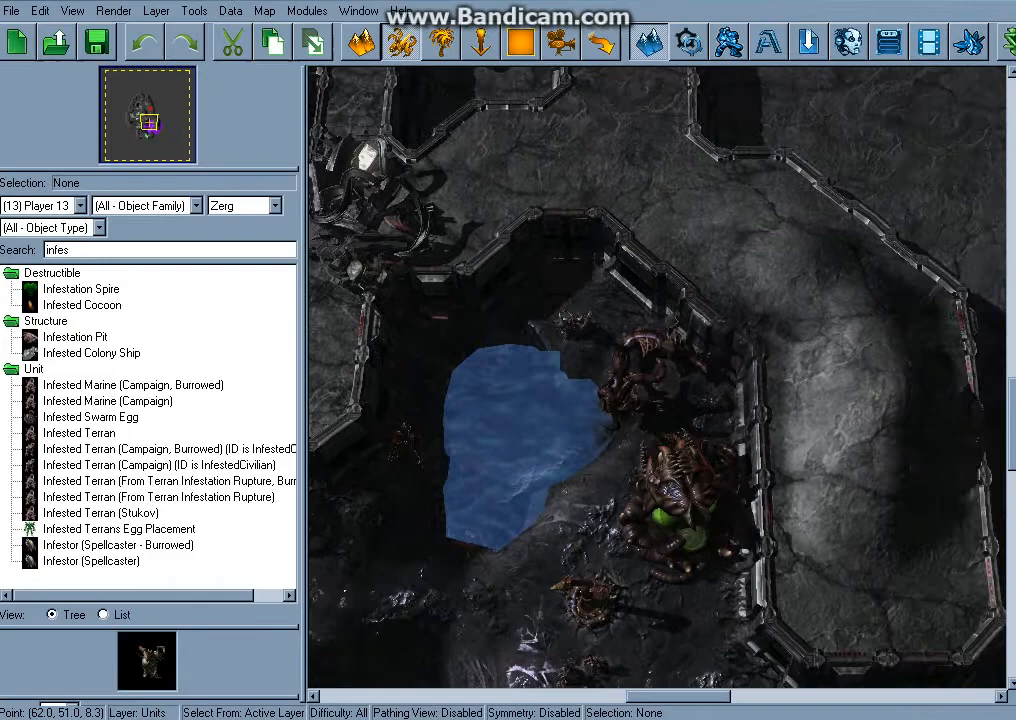
scroll("down", 3)
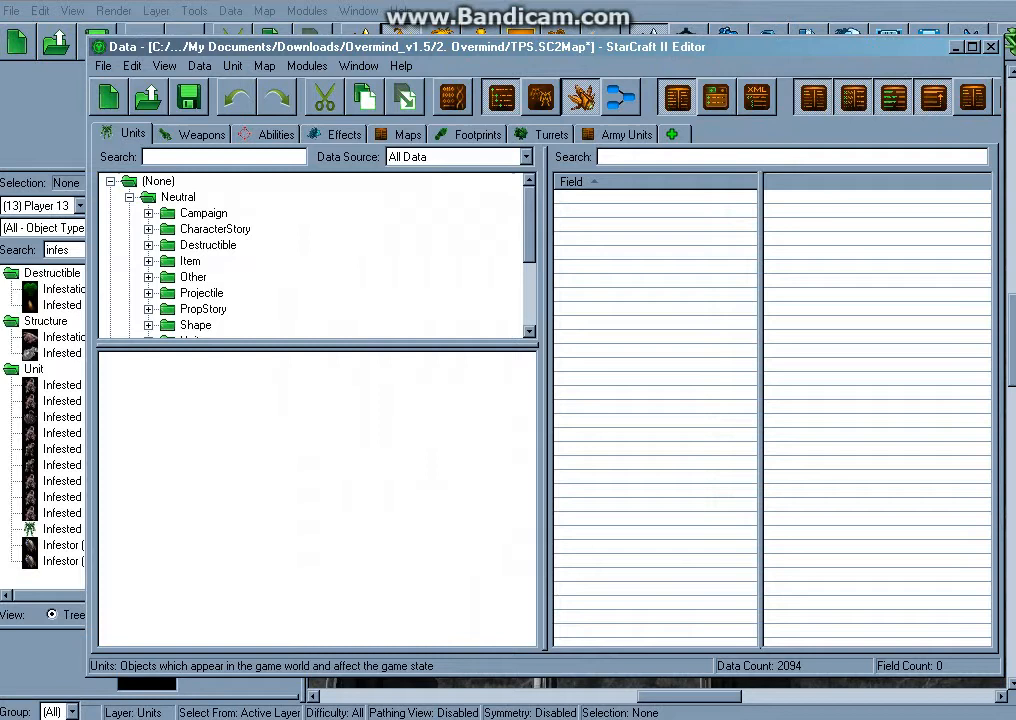
left_click(222, 156)
type("infested")
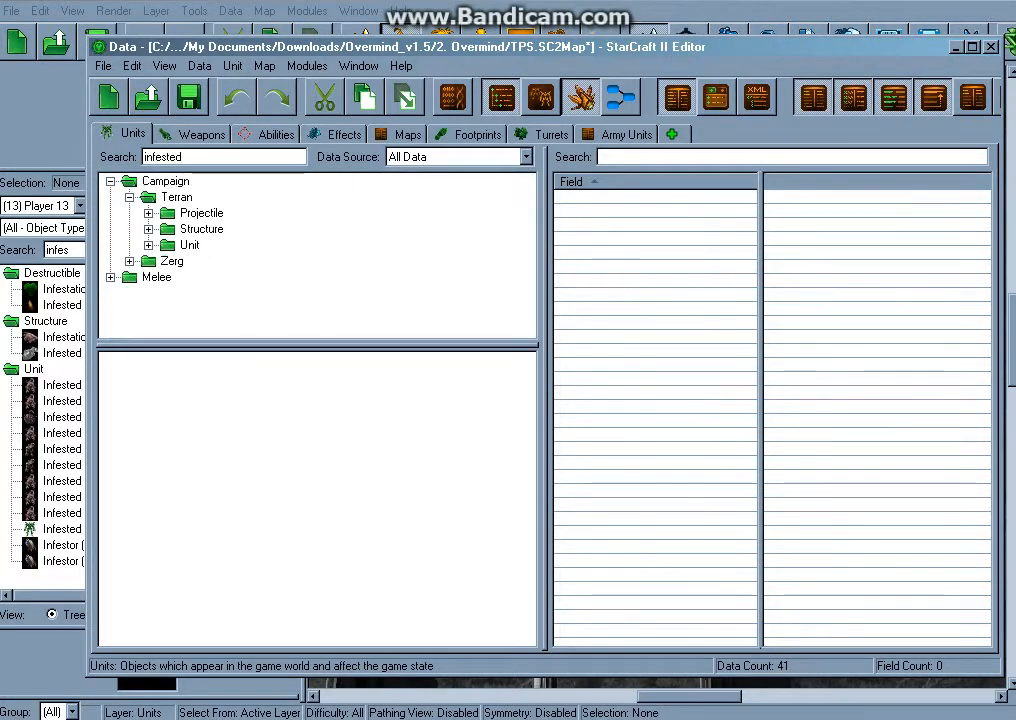
left_click(172, 260)
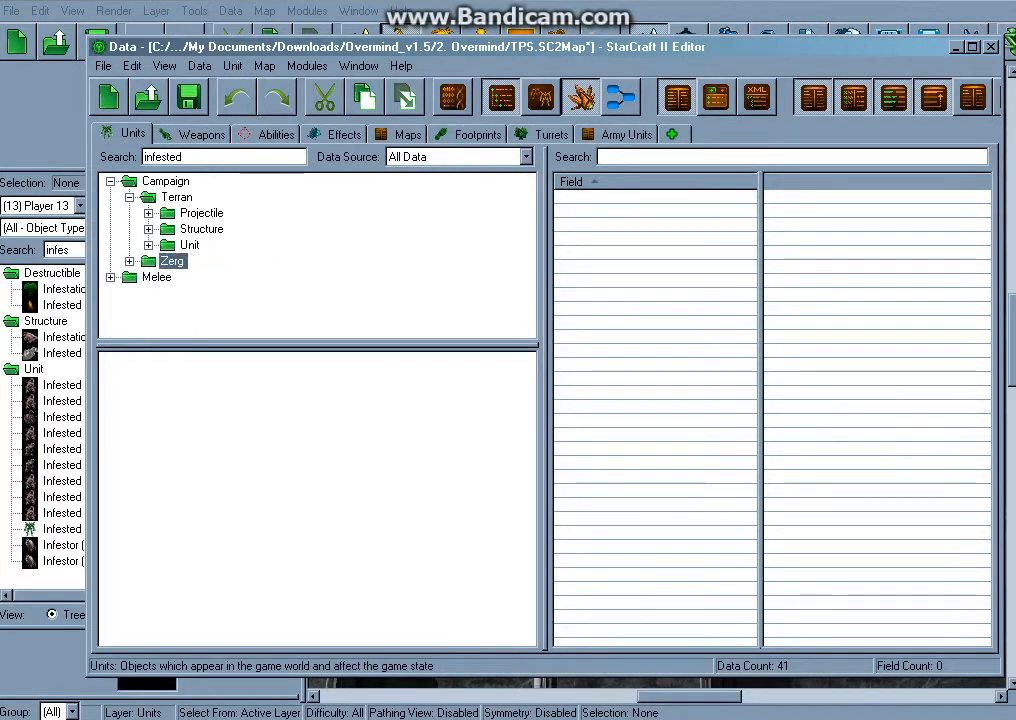
left_click(148, 244)
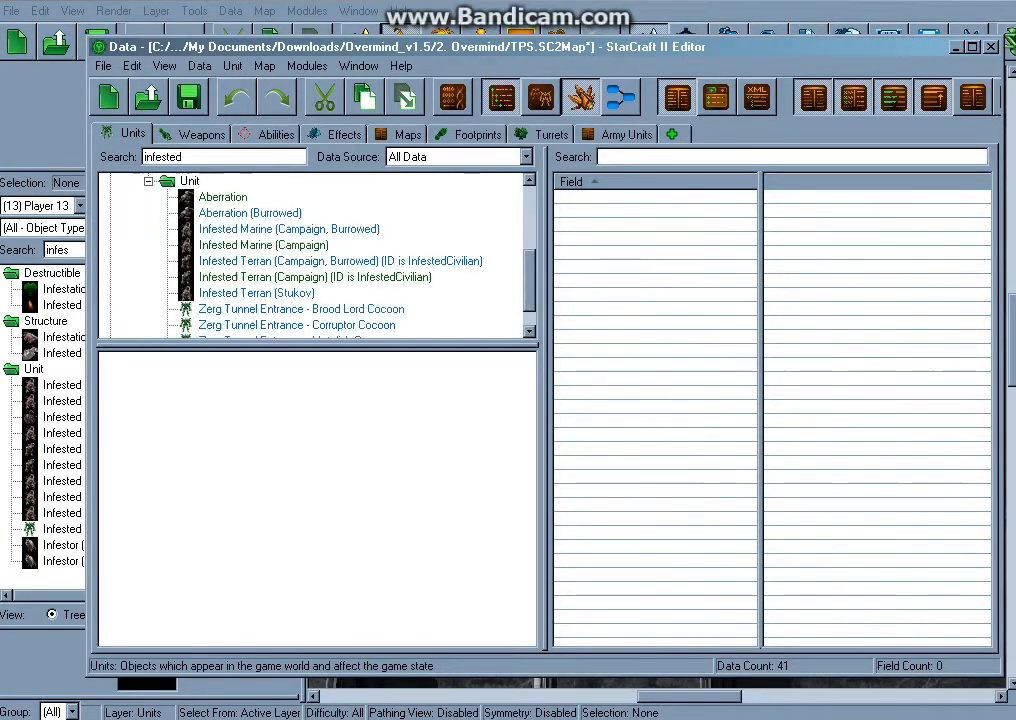
left_click(316, 276)
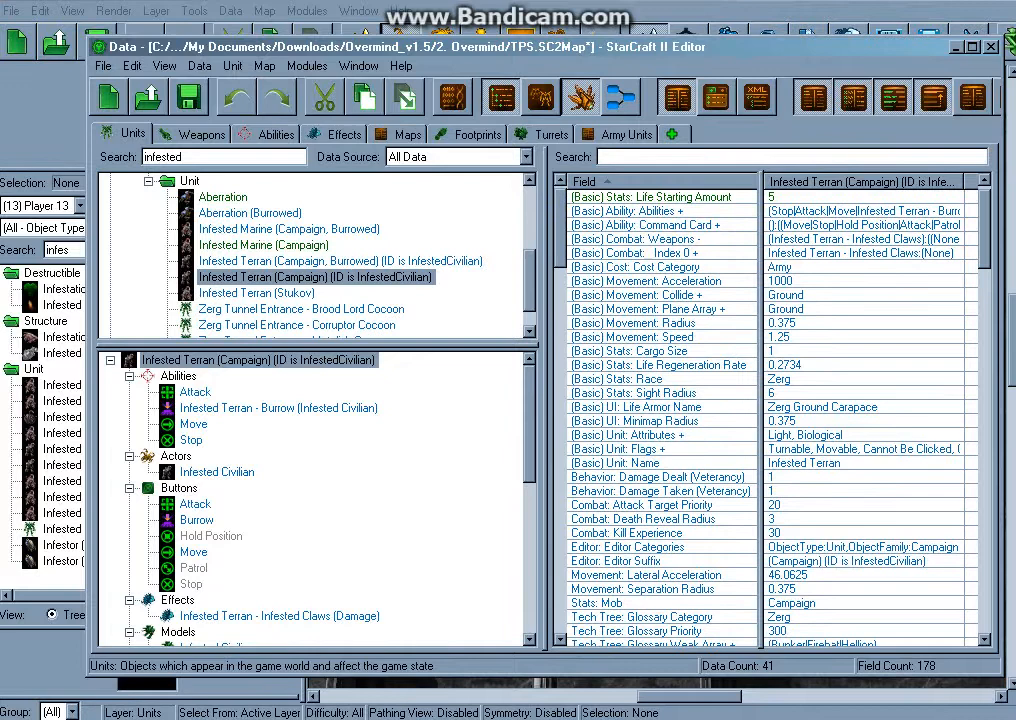
scroll("down", 3)
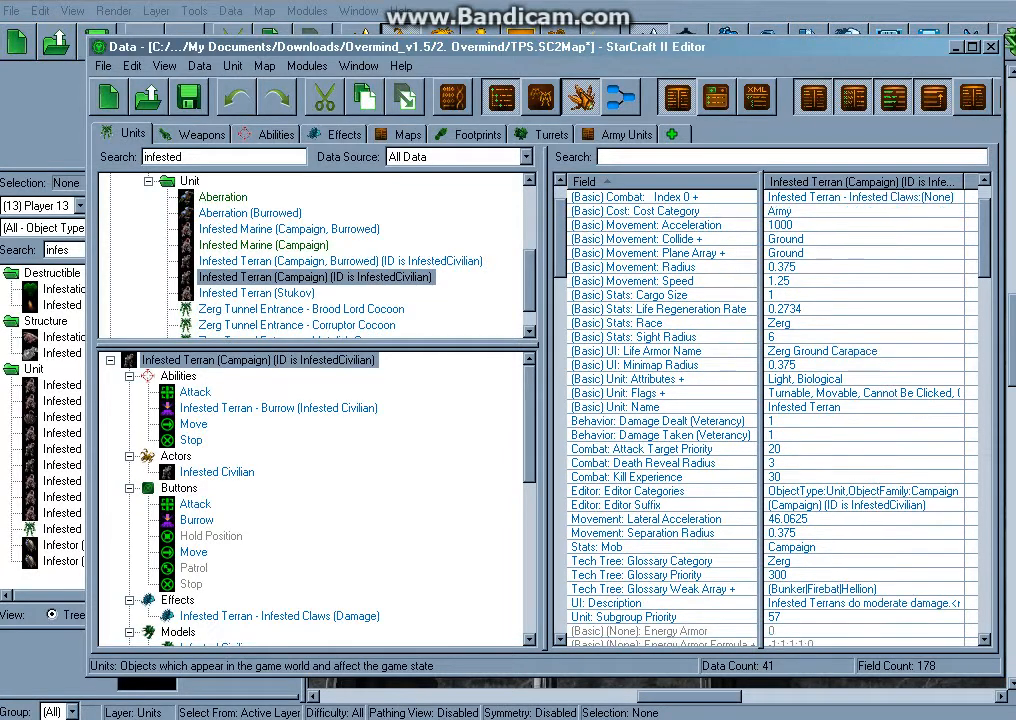
scroll("down", 3)
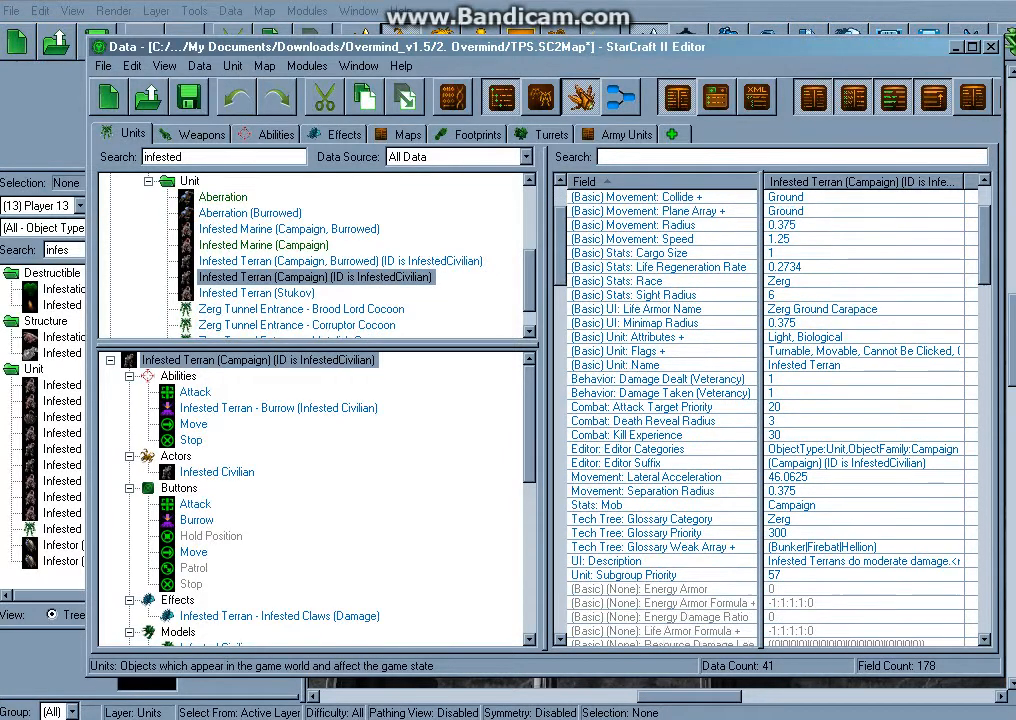
scroll("down", 3)
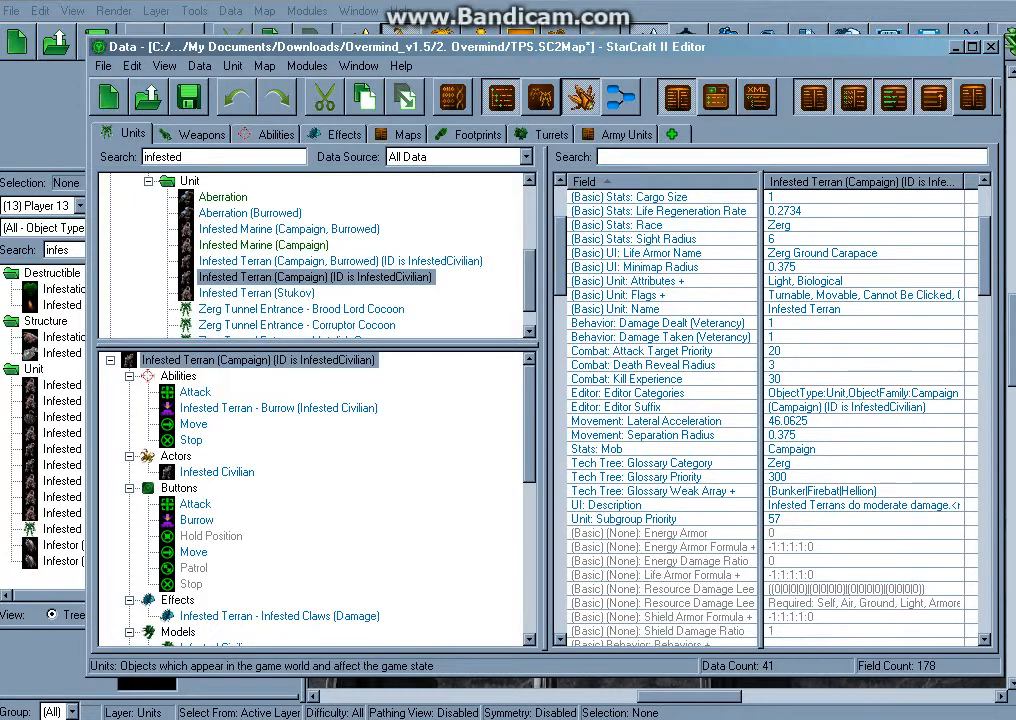
scroll("down", 3)
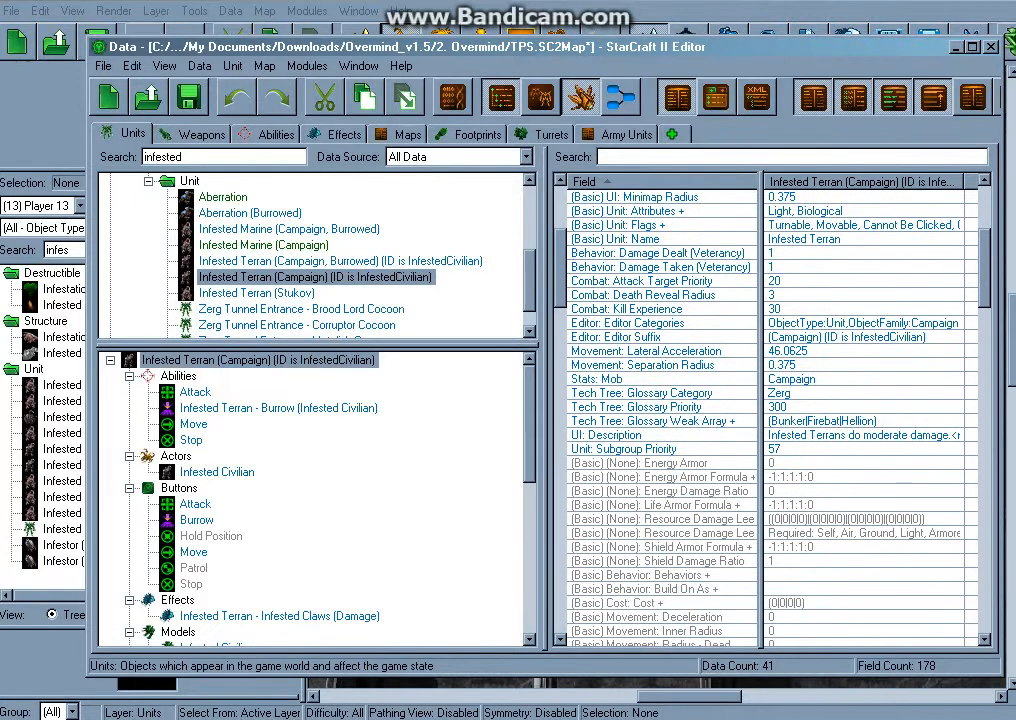
scroll("down", 3)
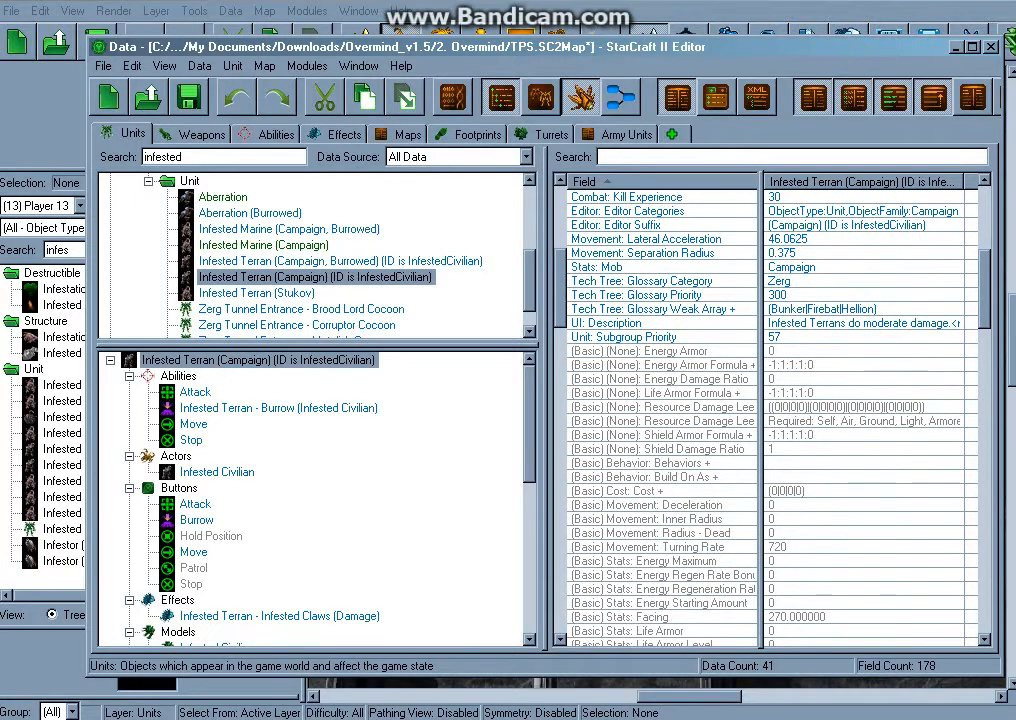
scroll("down", 3)
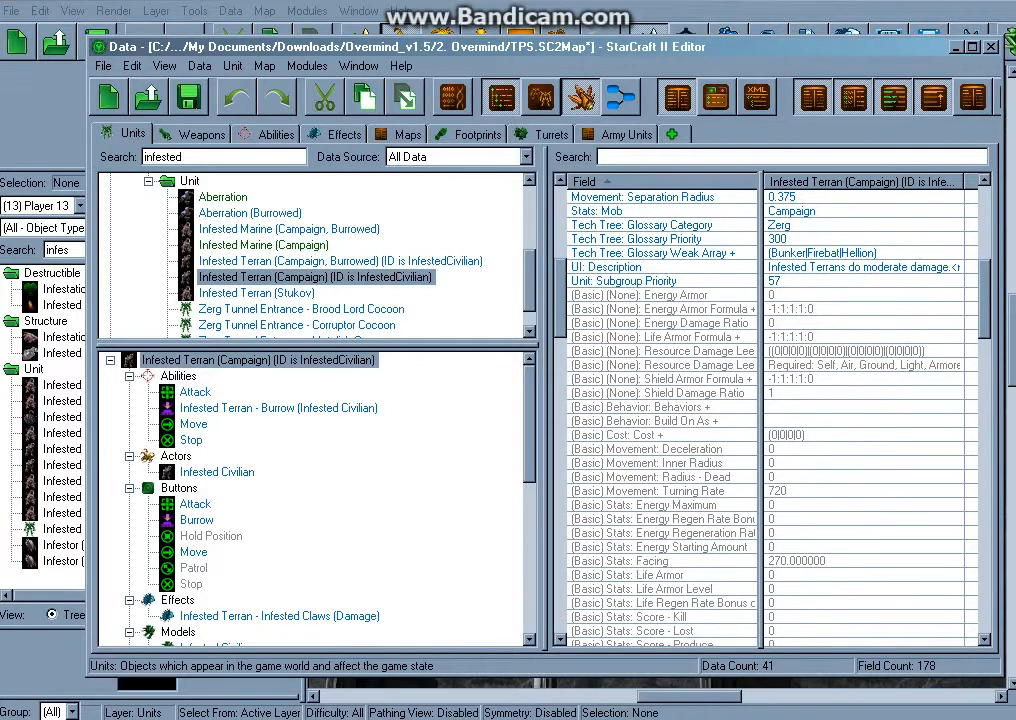
scroll("down", 3)
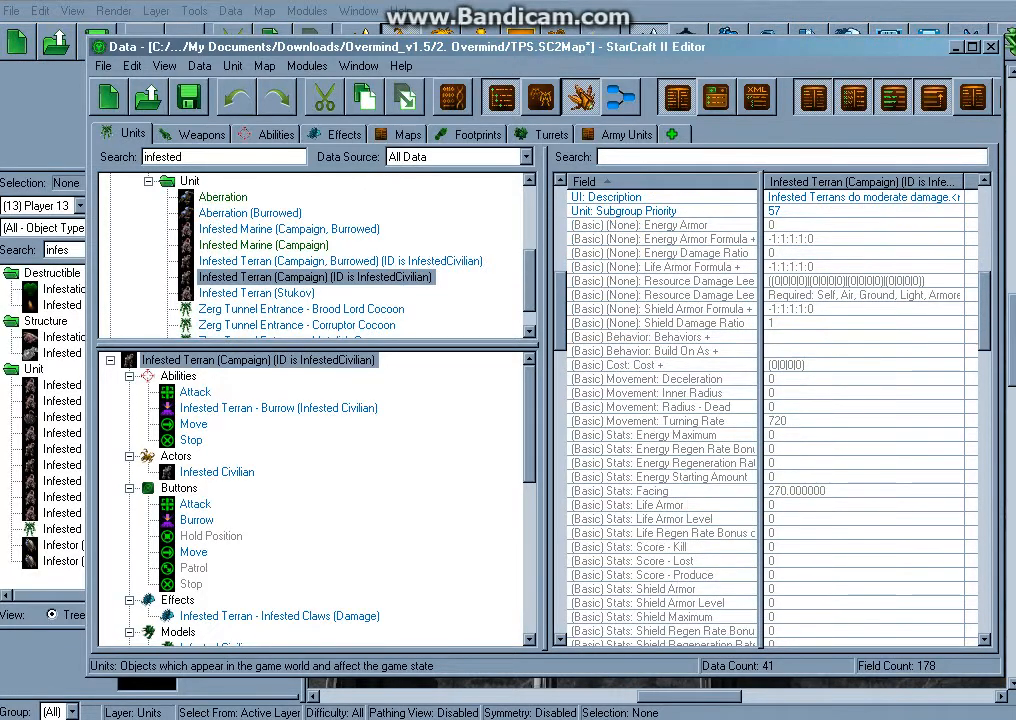
scroll("down", 3)
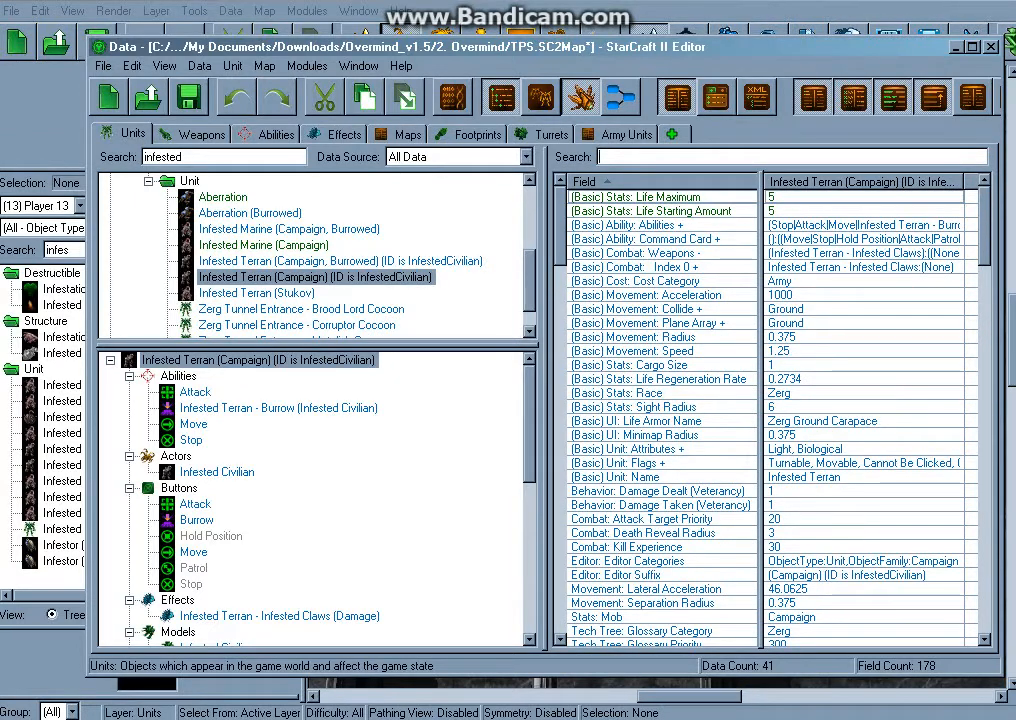
type("bounty")
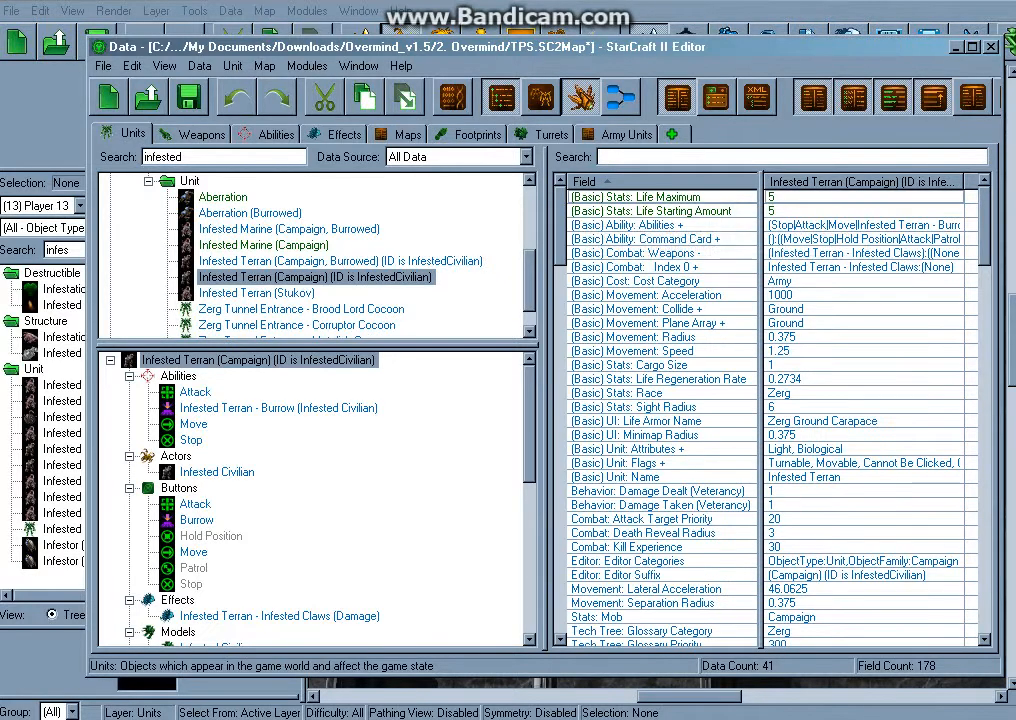
scroll("down", 3)
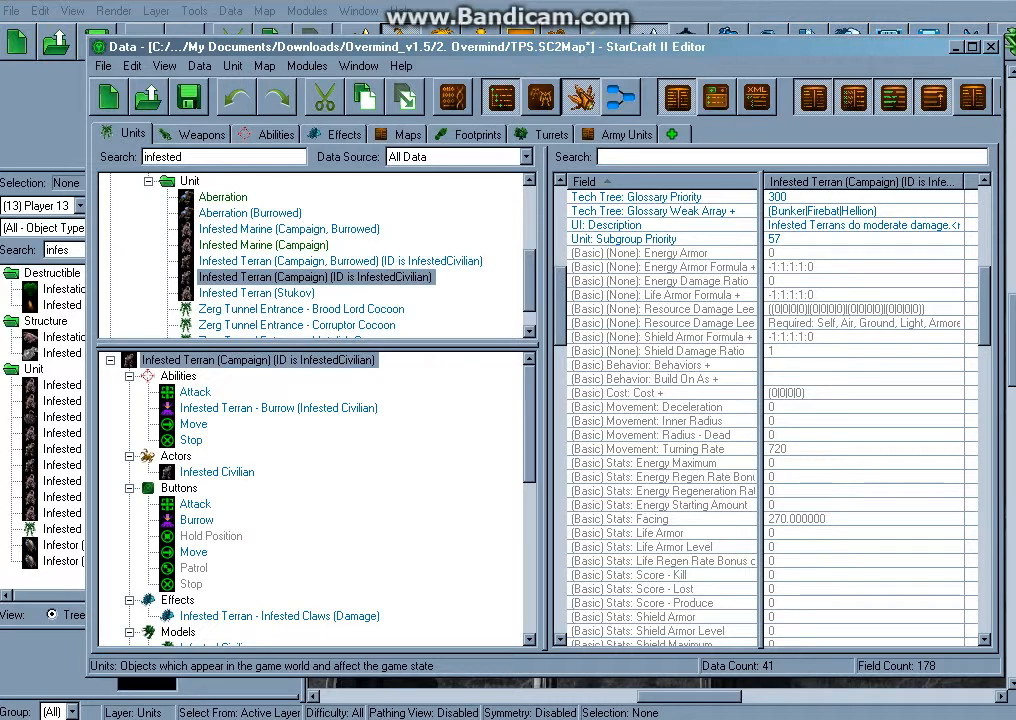
scroll("down", 3)
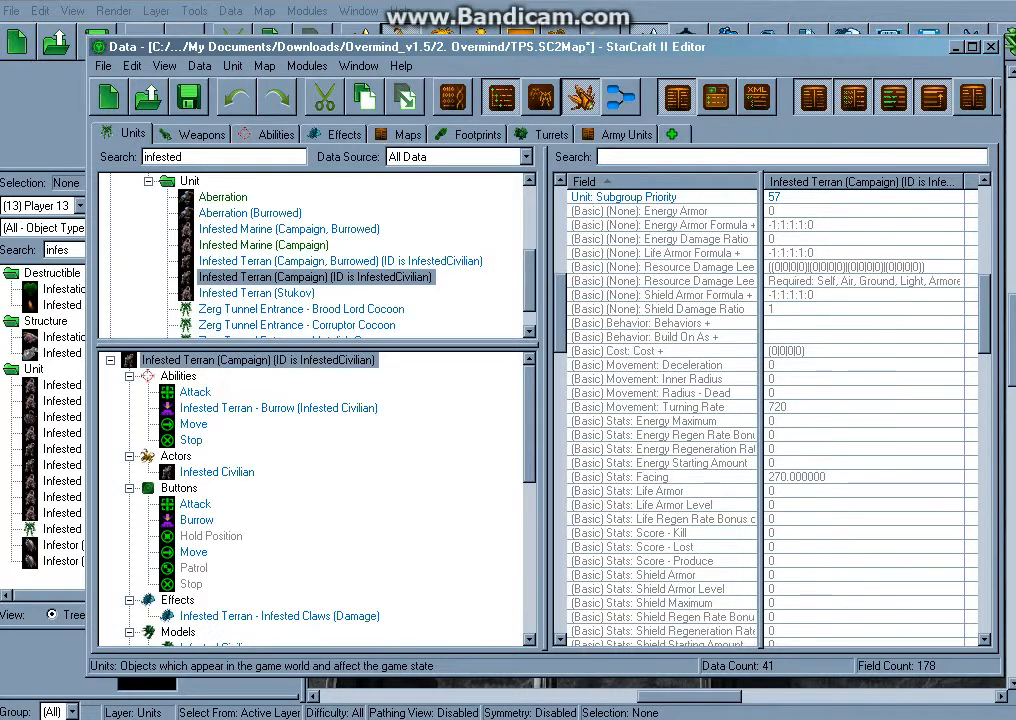
scroll("down", 3)
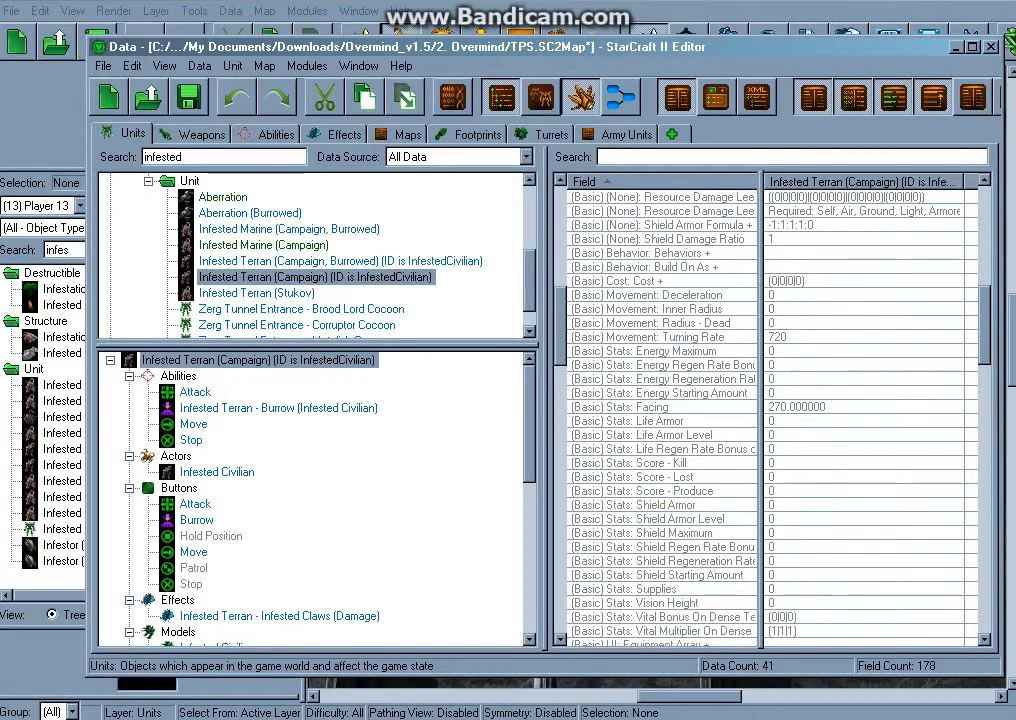
scroll("down", 3)
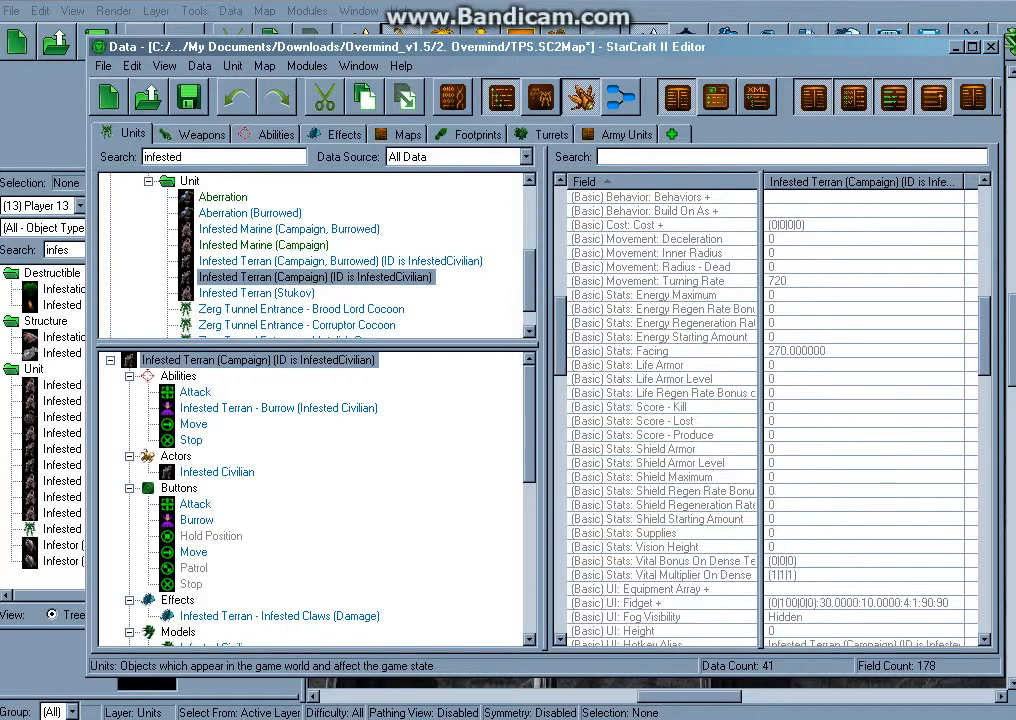
scroll("down", 3)
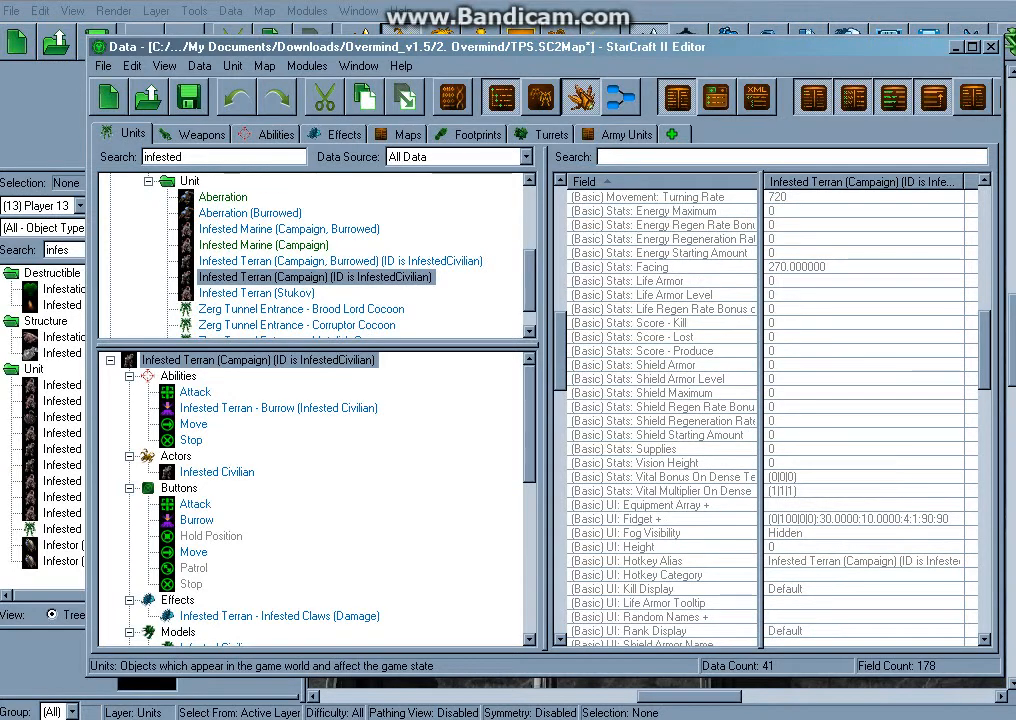
scroll("down", 3)
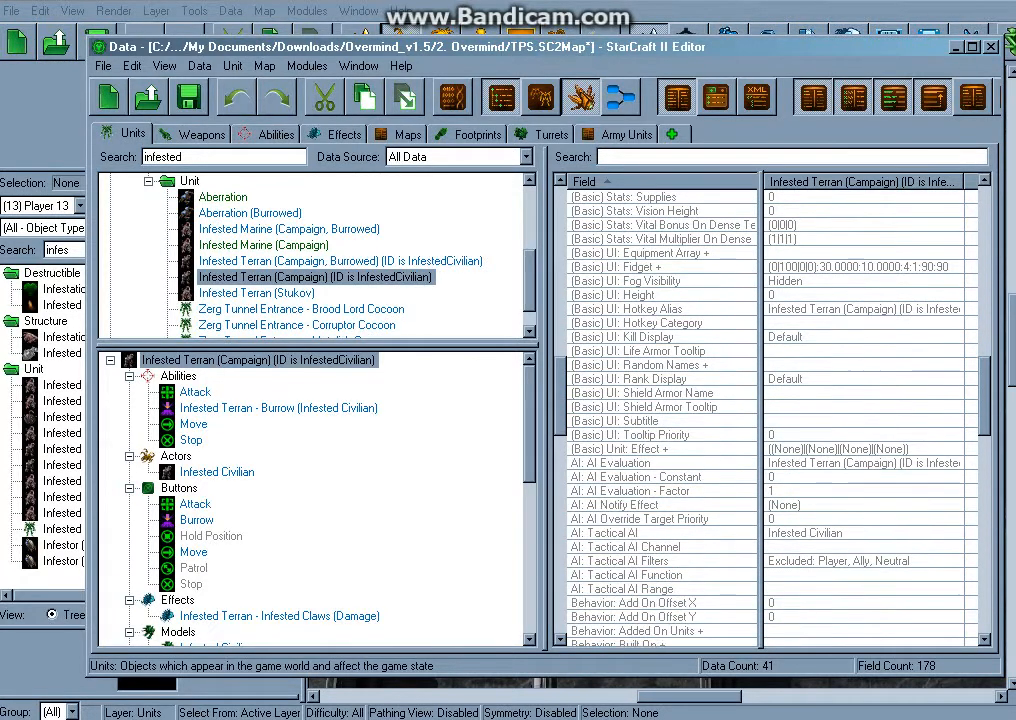
scroll("down", 3)
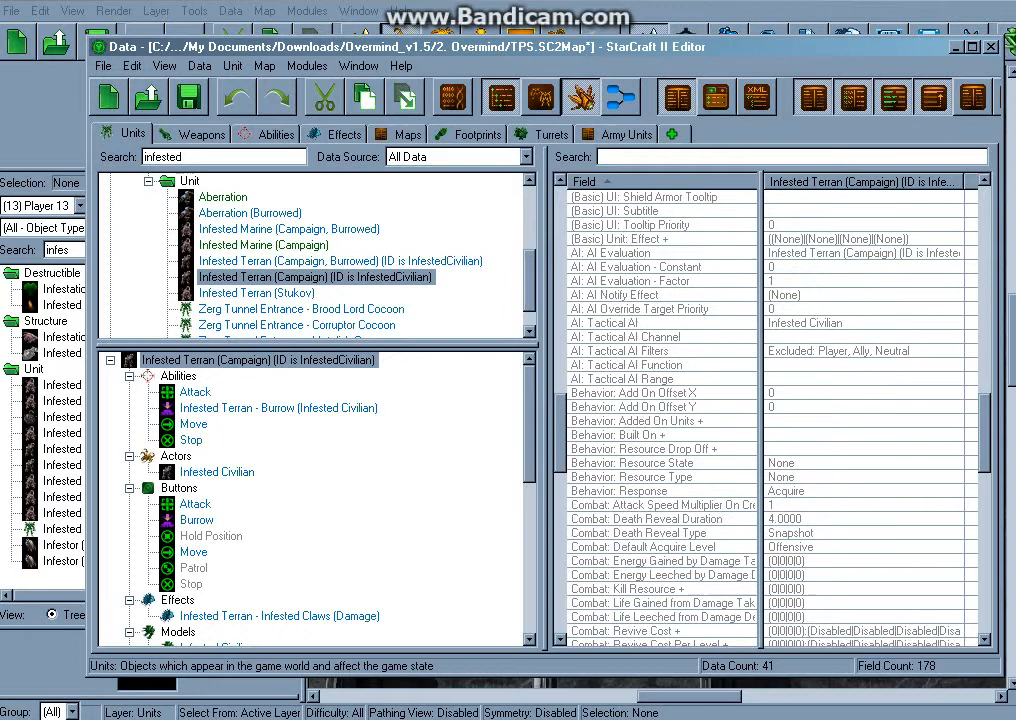
scroll("down", 3)
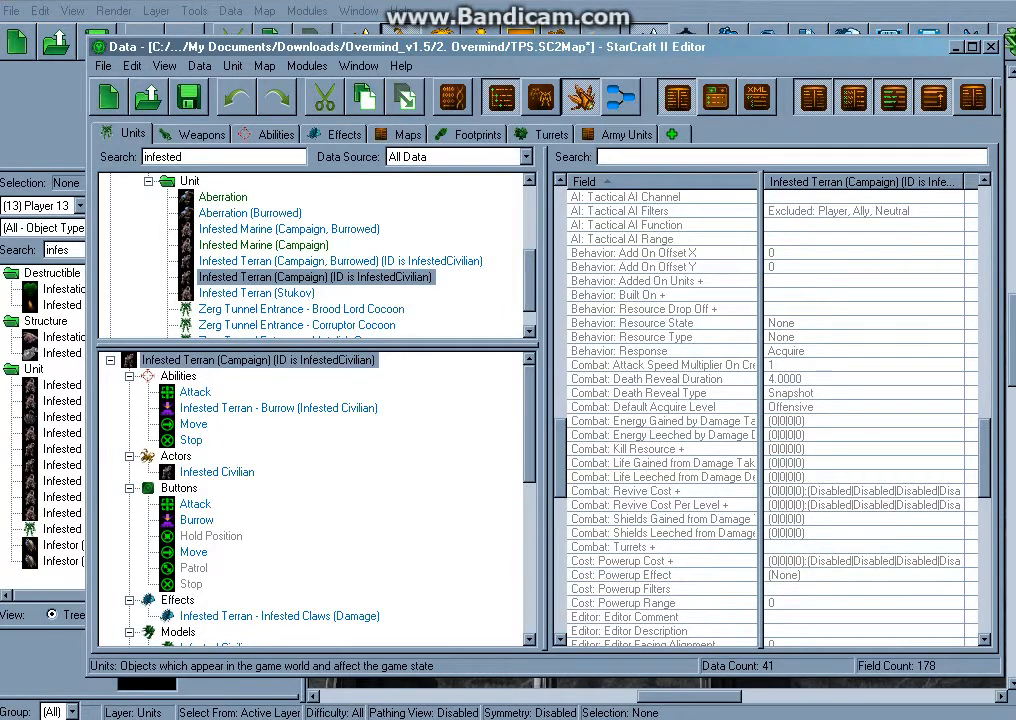
scroll("up", 3)
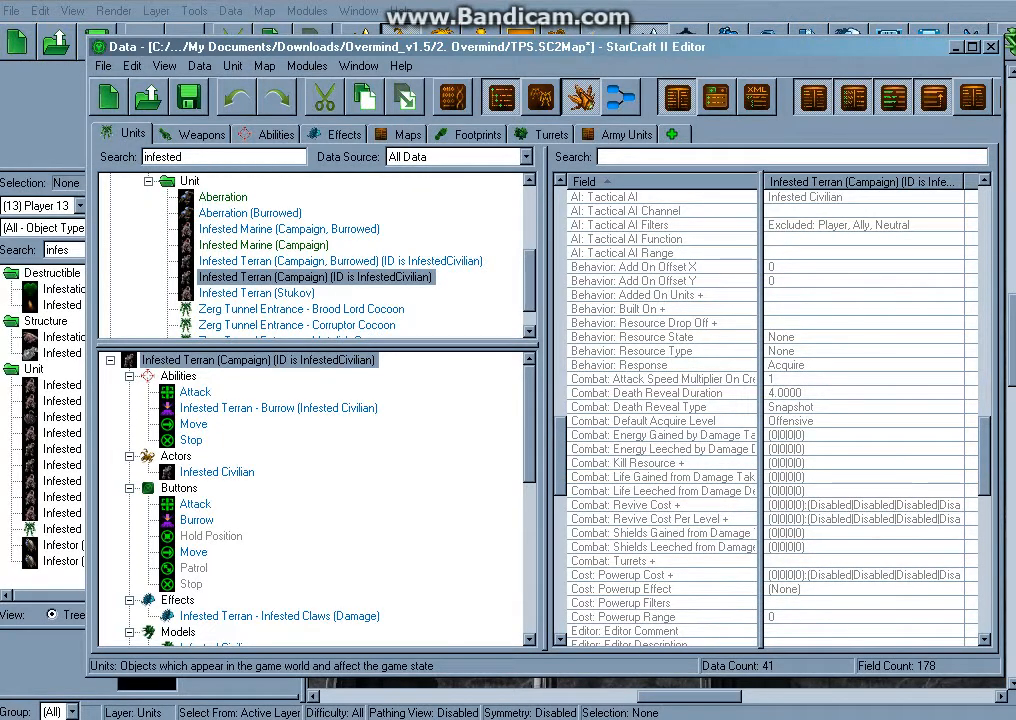
scroll("down", 3)
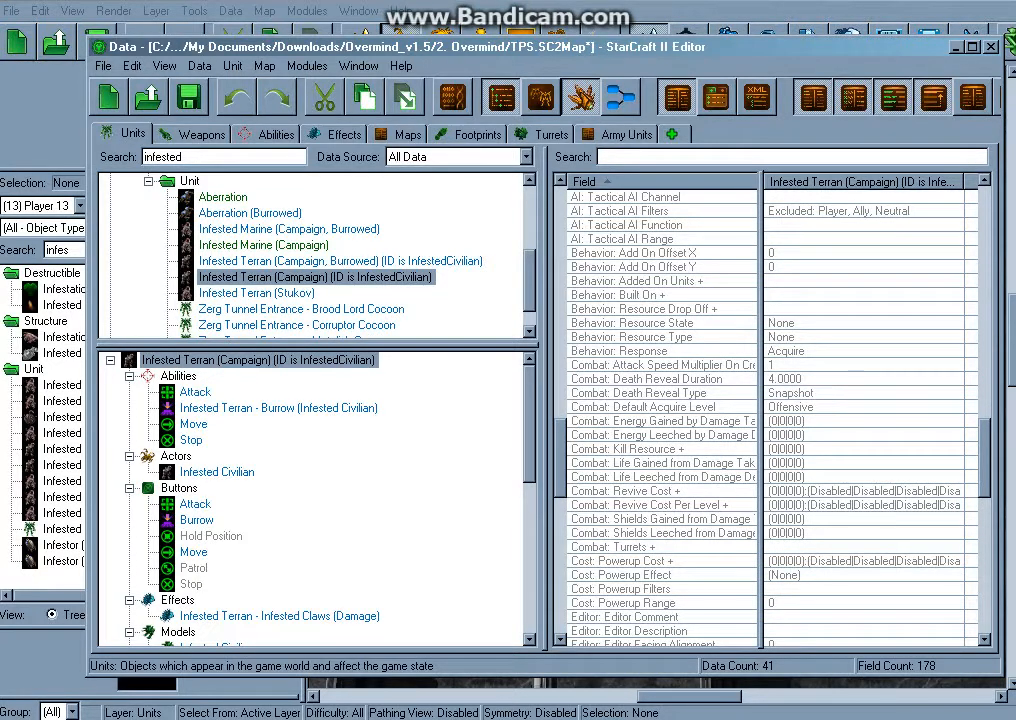
mouse_move(644, 308)
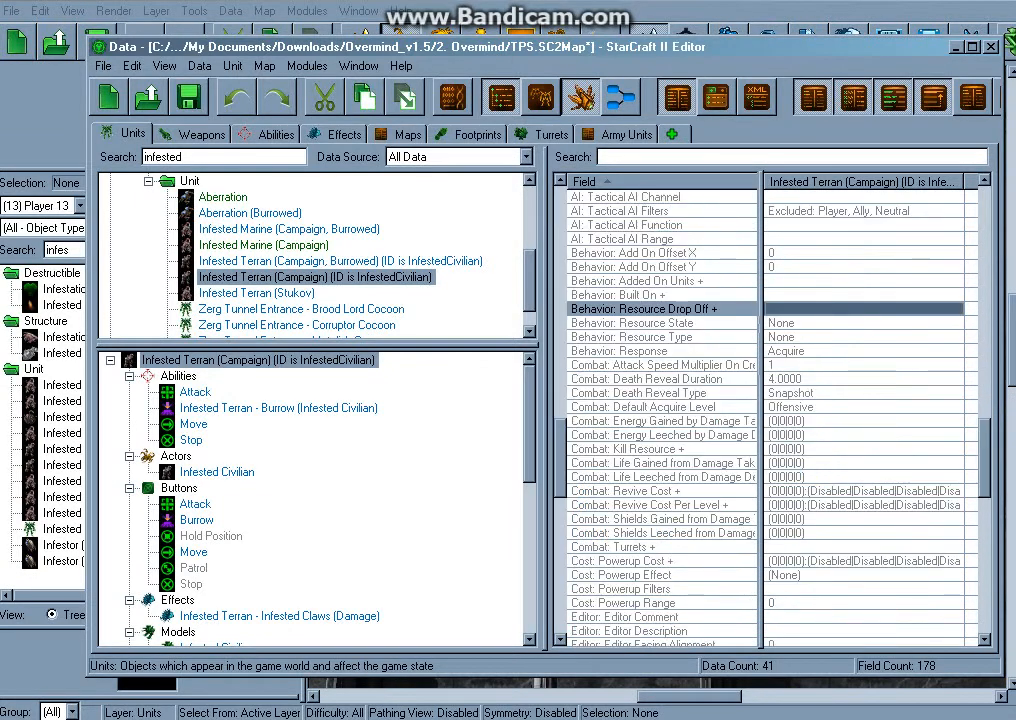
Filter unit fields by 'reso' and give the Infested Terran a 3-mineral kill bounty.
type("reso")
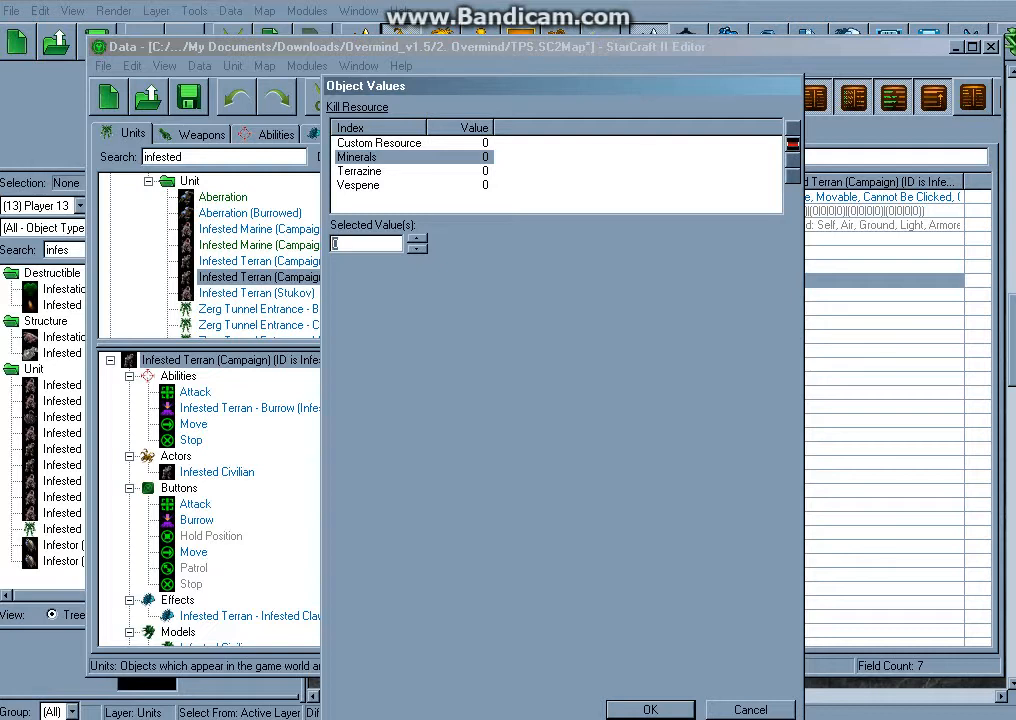
type("3")
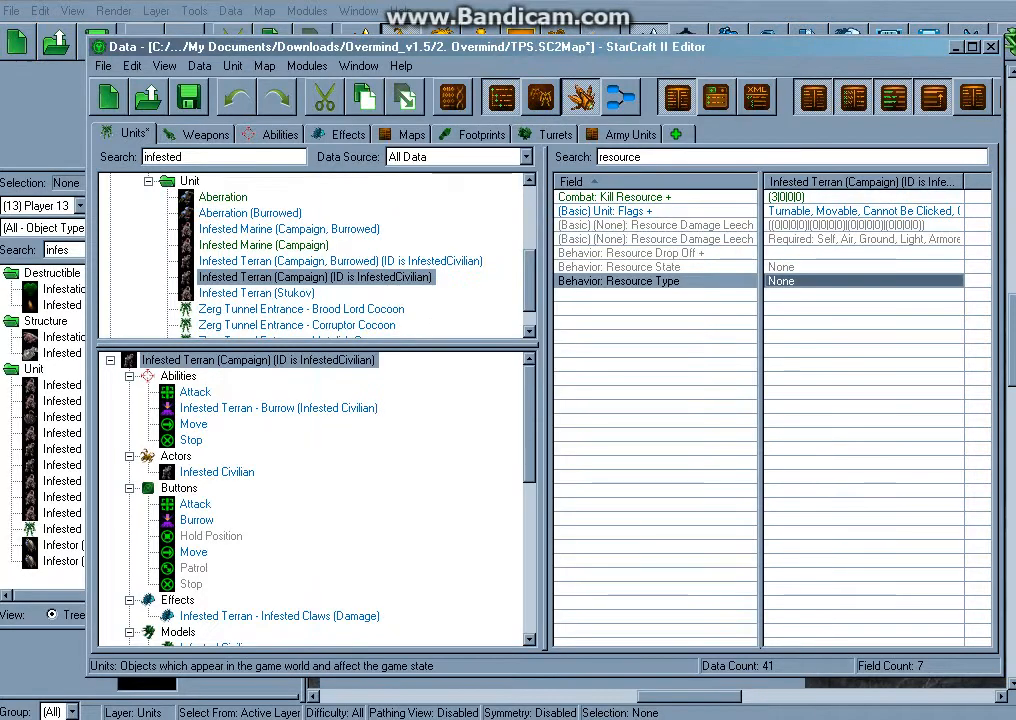
Give the Infested Marine (Campaign) a 5-mineral Kill Resource bounty.
left_click(264, 244)
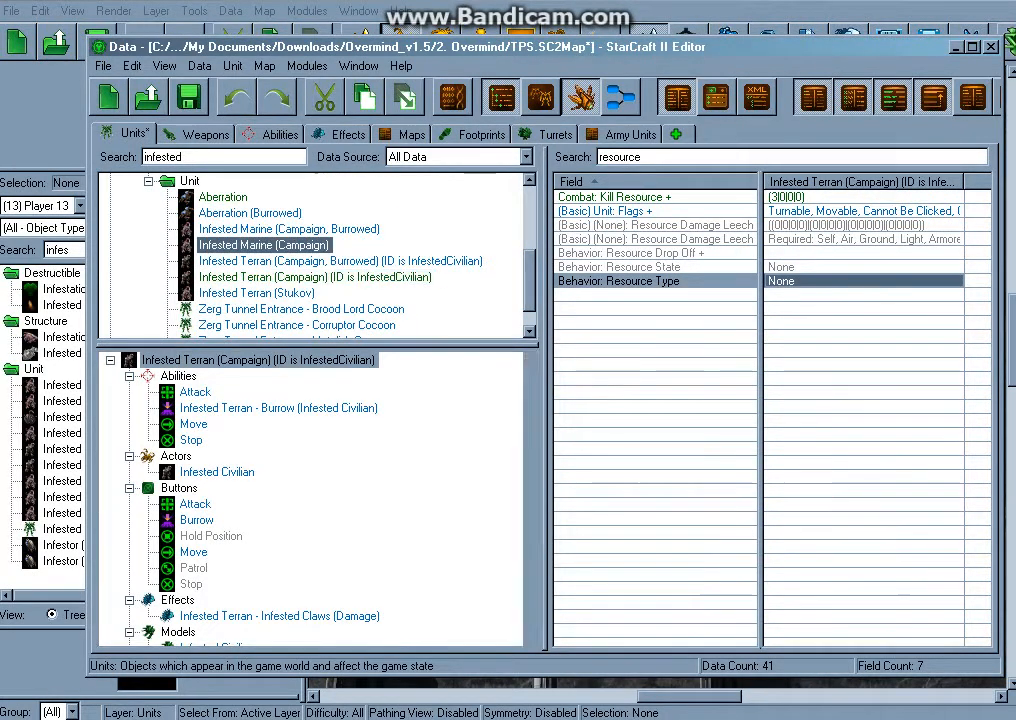
left_click(264, 244)
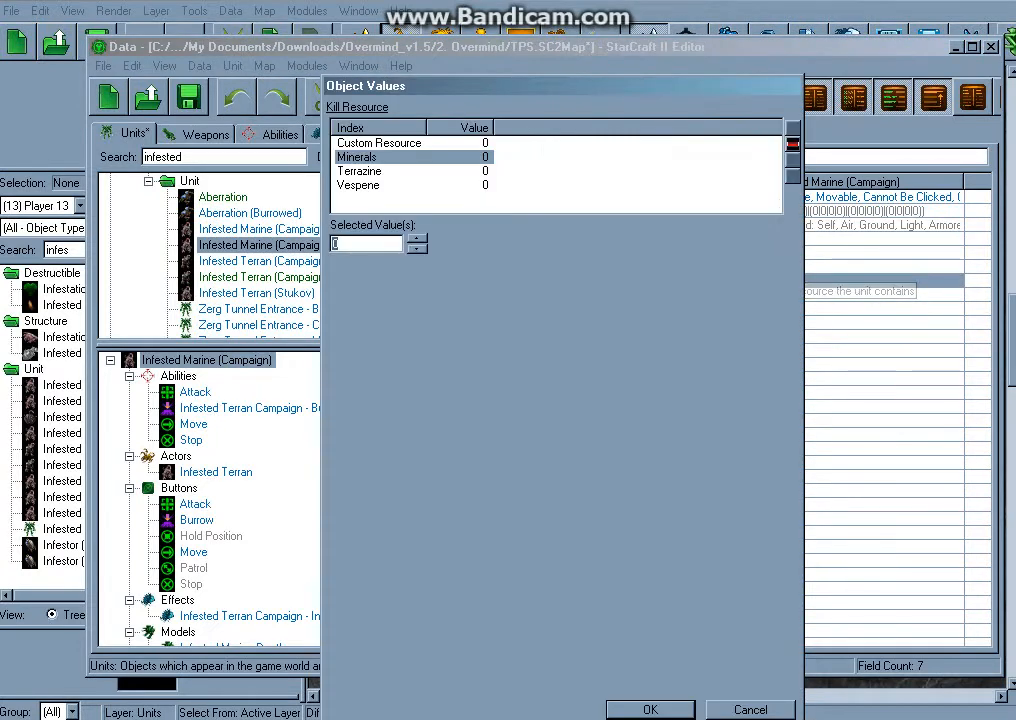
type("5")
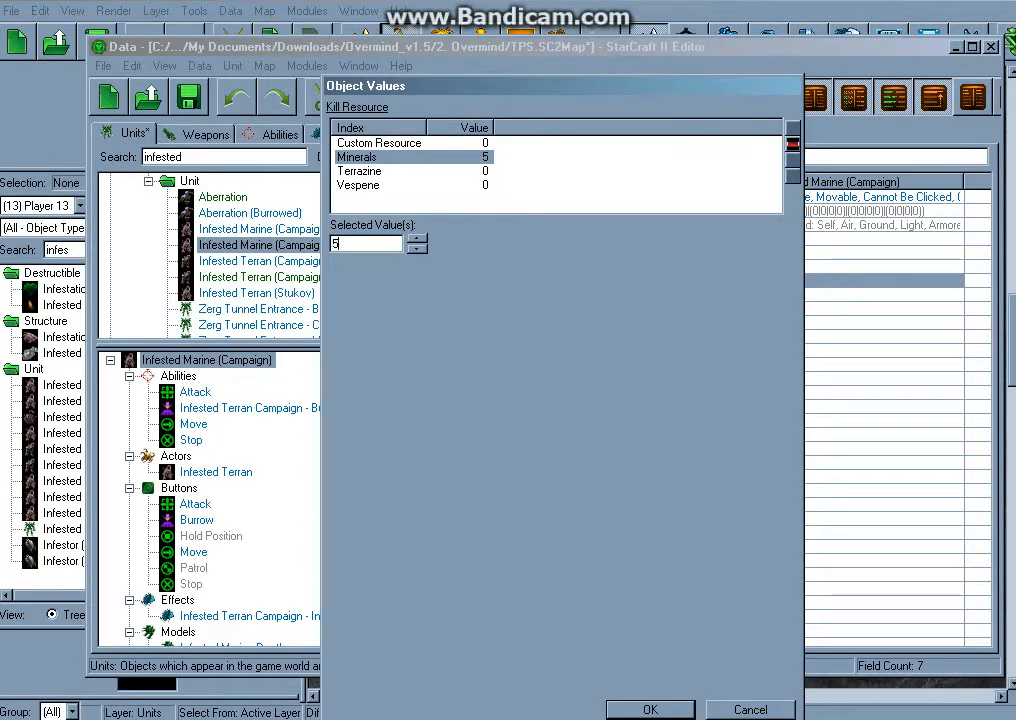
left_click(650, 708)
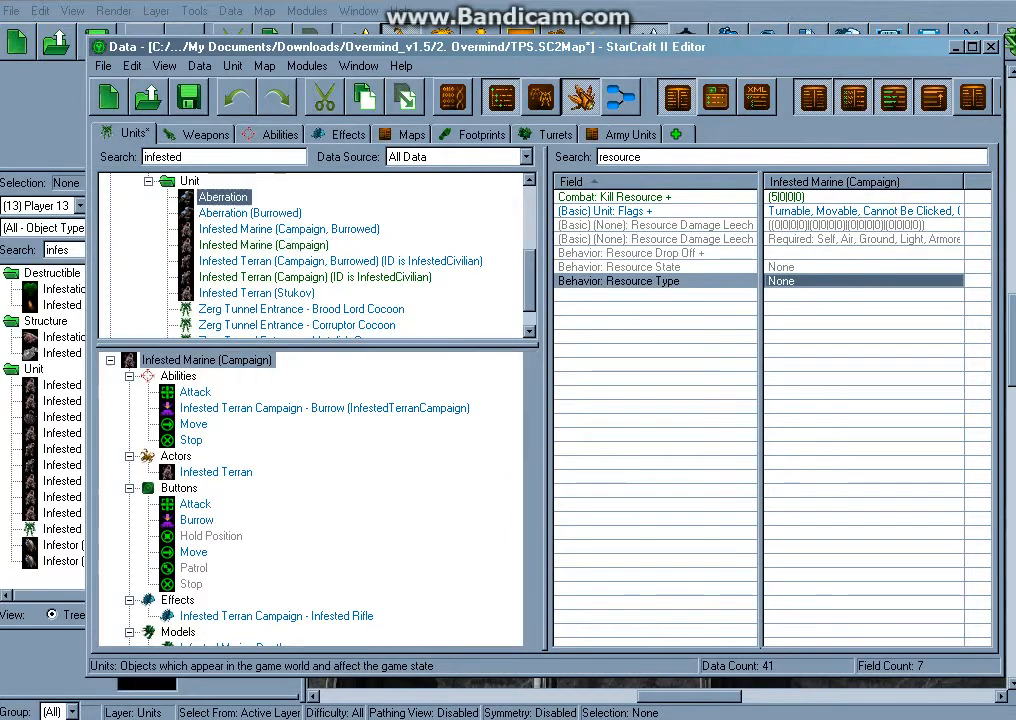
Confirm a kill bounty for the Aberration unit.
left_click(224, 196)
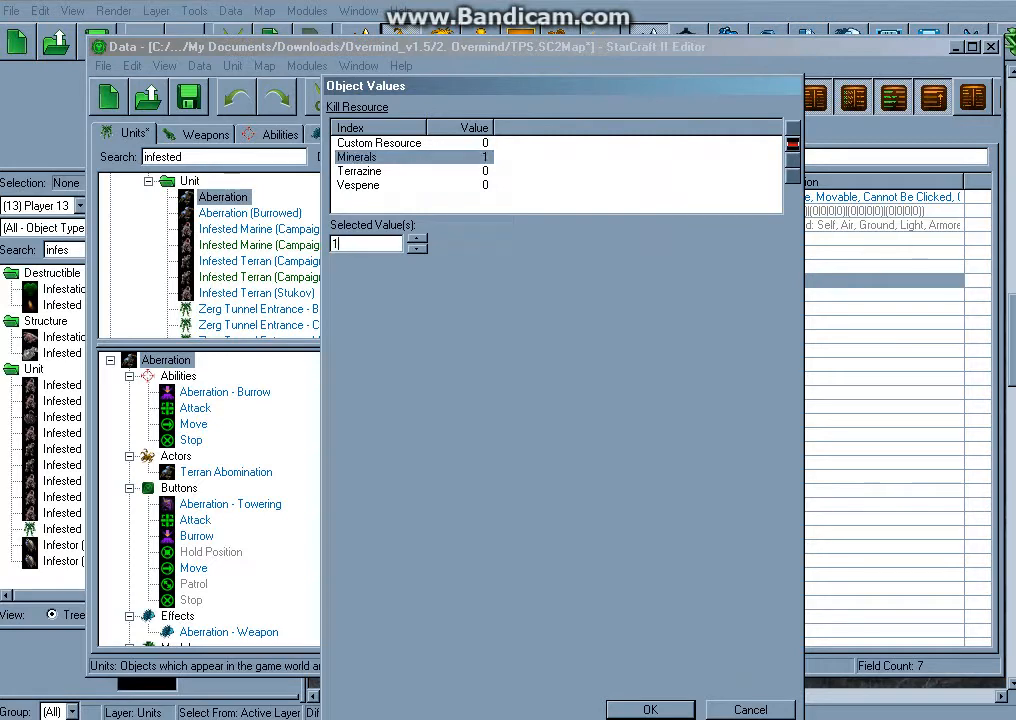
left_click(650, 708)
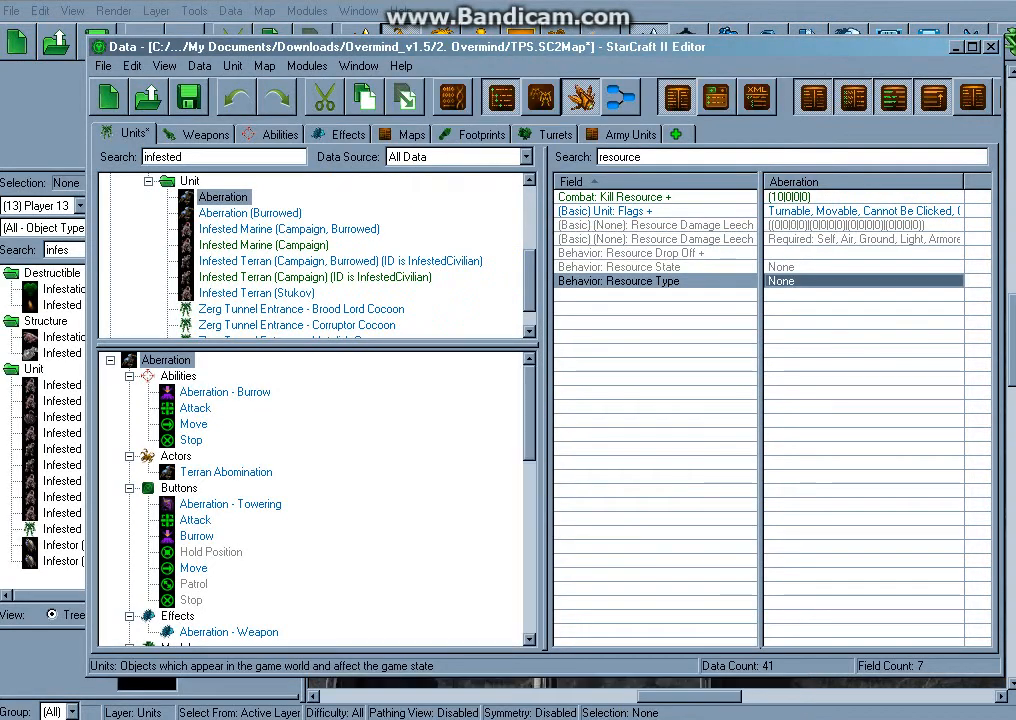
Search 'spine' and give the Spine Crawler a 20-mineral Kill Resource bounty.
triple_click(222, 156)
type("spine")
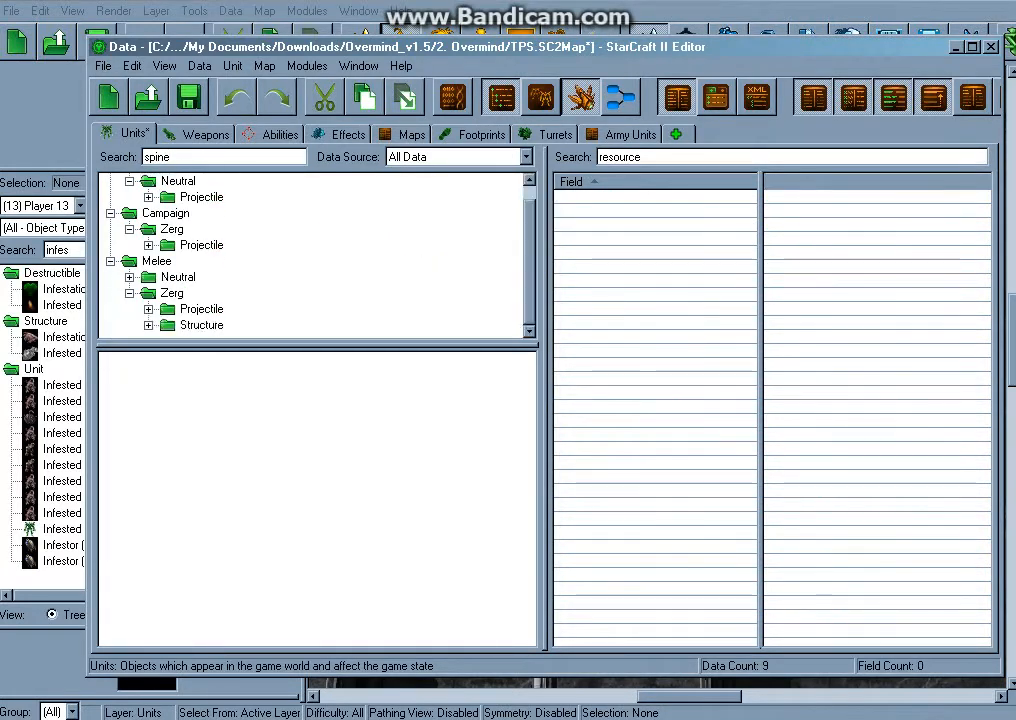
left_click(256, 324)
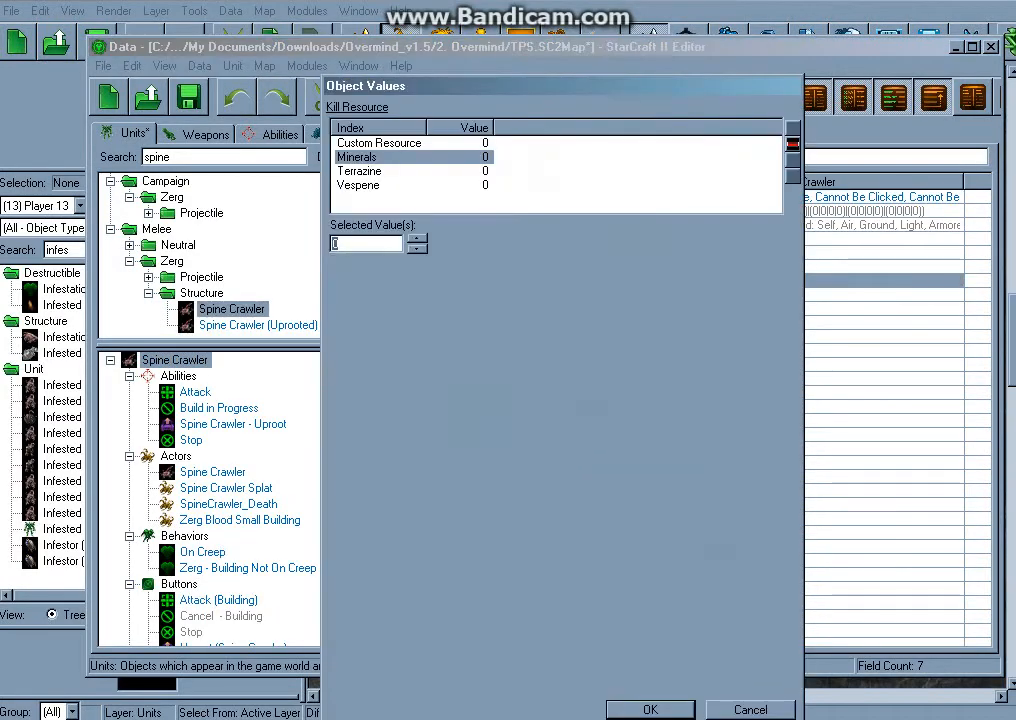
type("20")
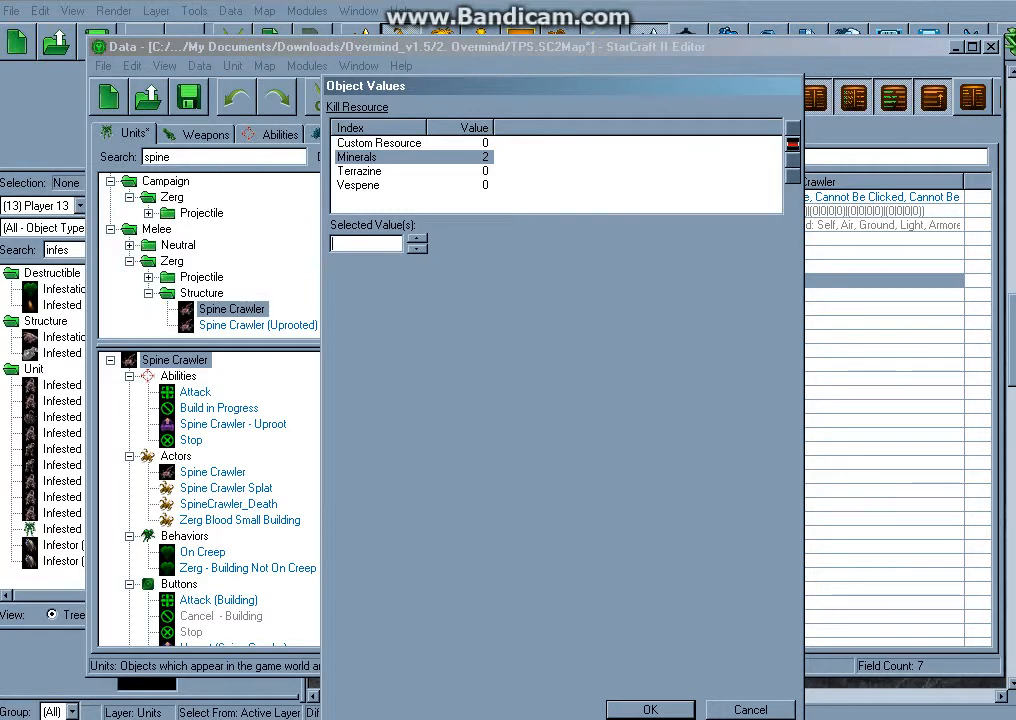
left_click(648, 708)
type("v")
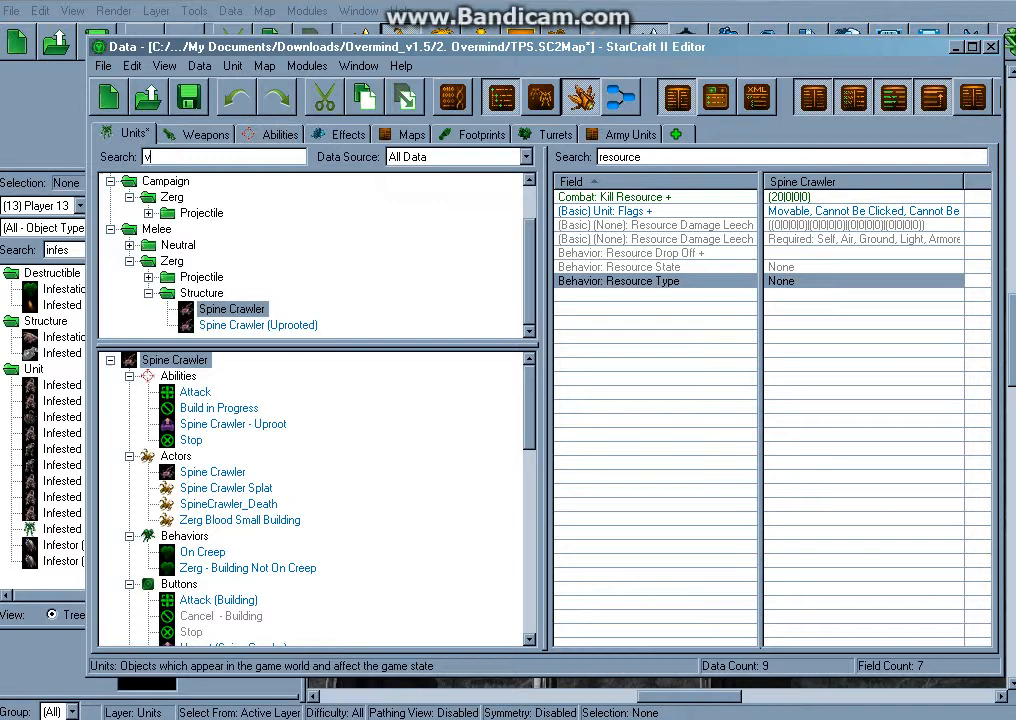
Search 'virophage' and confirm a kill bounty for the Virophage Feederling.
type("irophage")
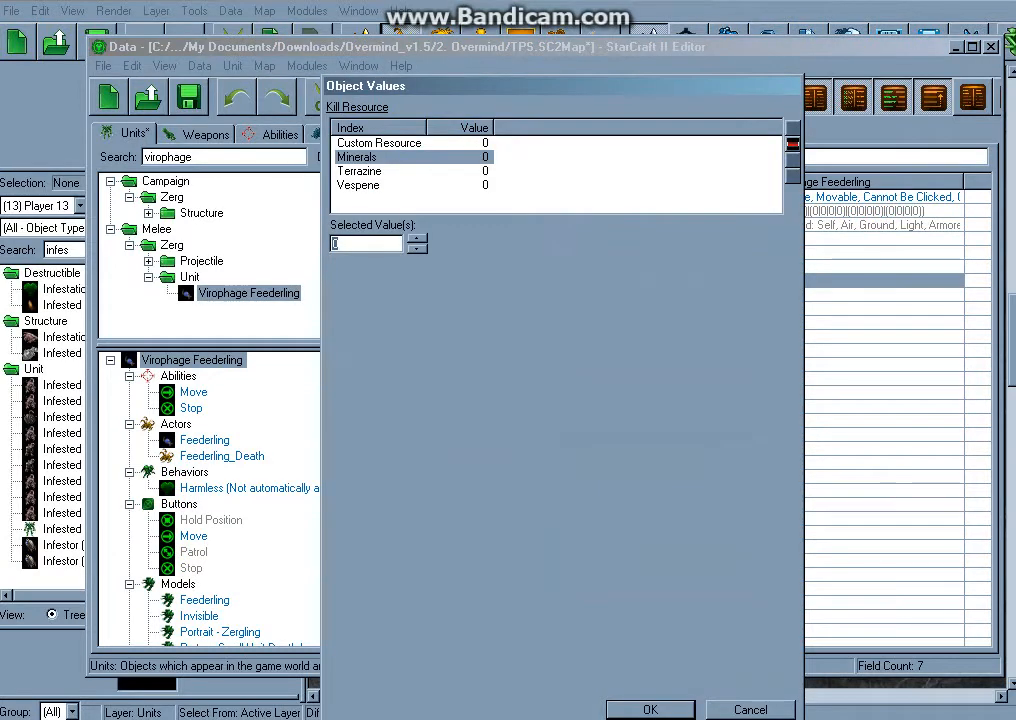
left_click(650, 708)
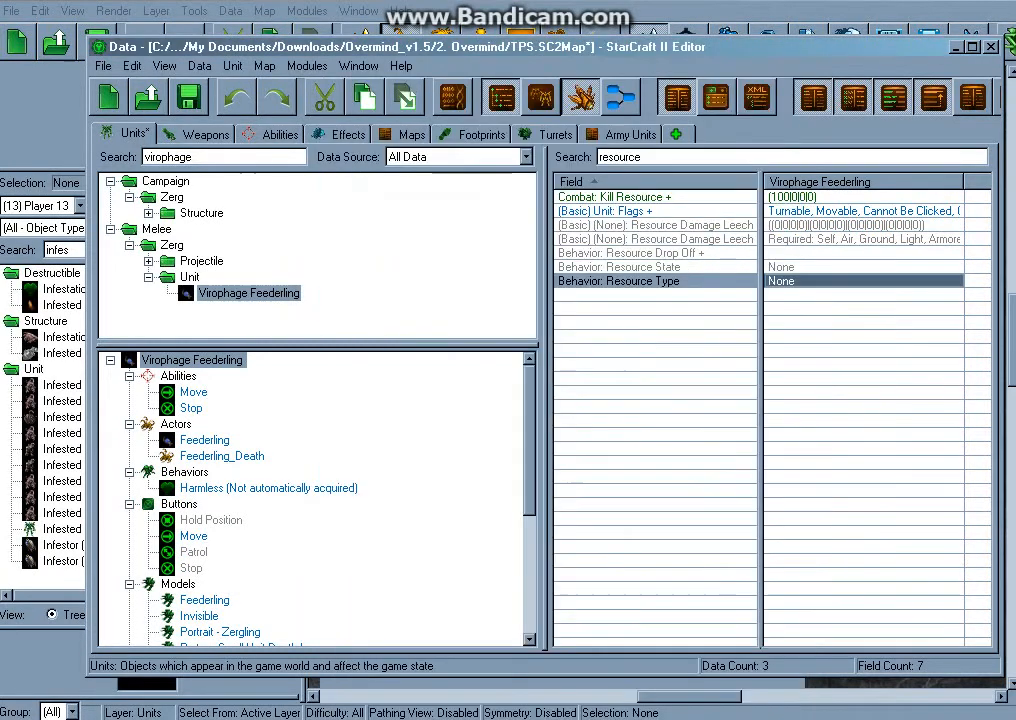